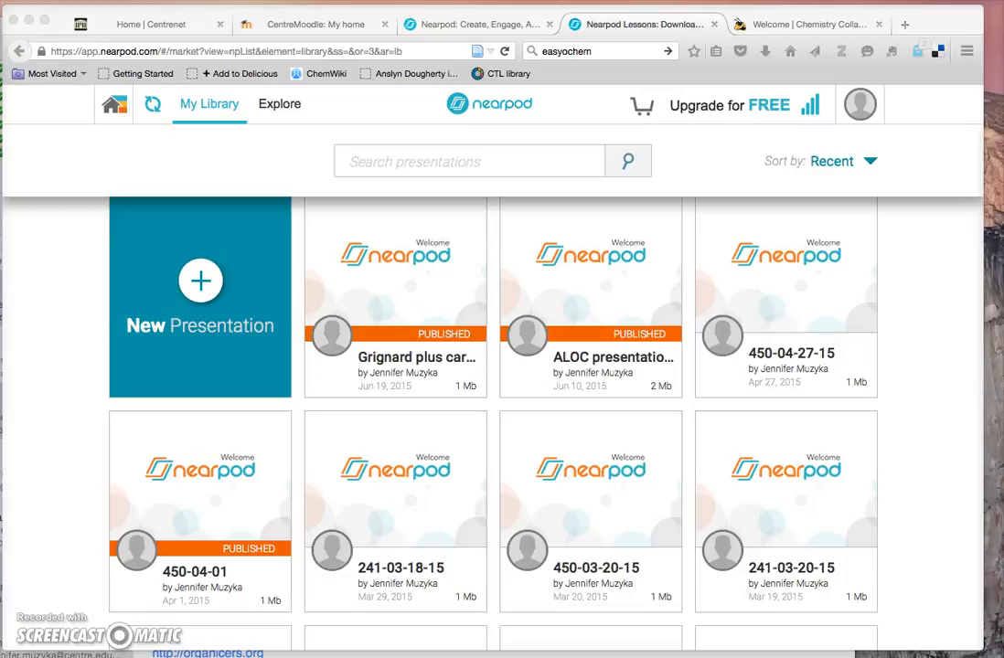
mouse_move(139, 228)
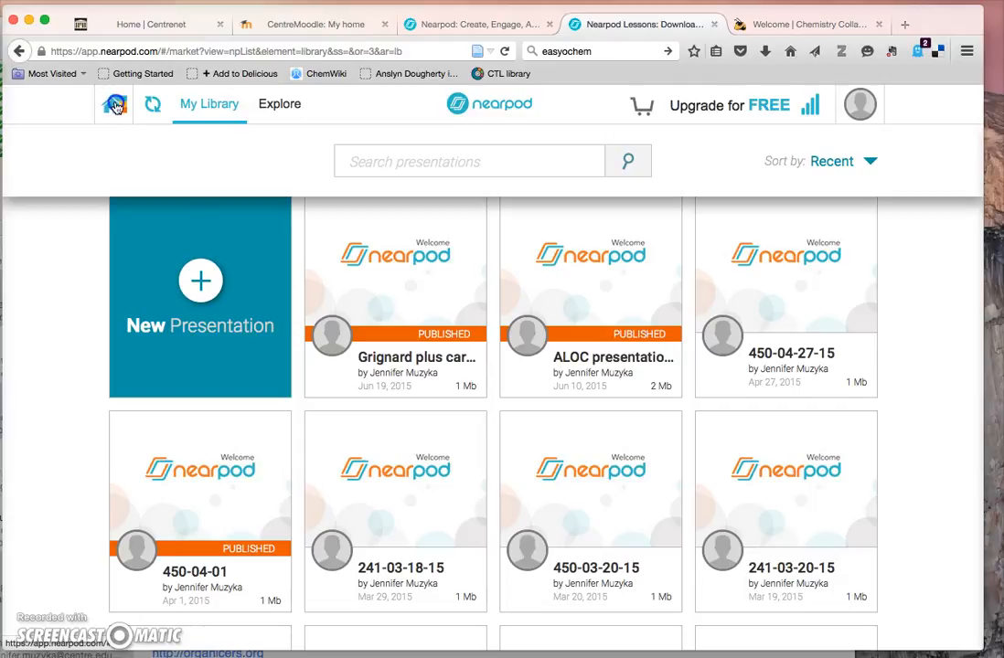
Step: Return to the Nearpod start page with My Library, Explore, Join, Create and Reports
left_click(113, 103)
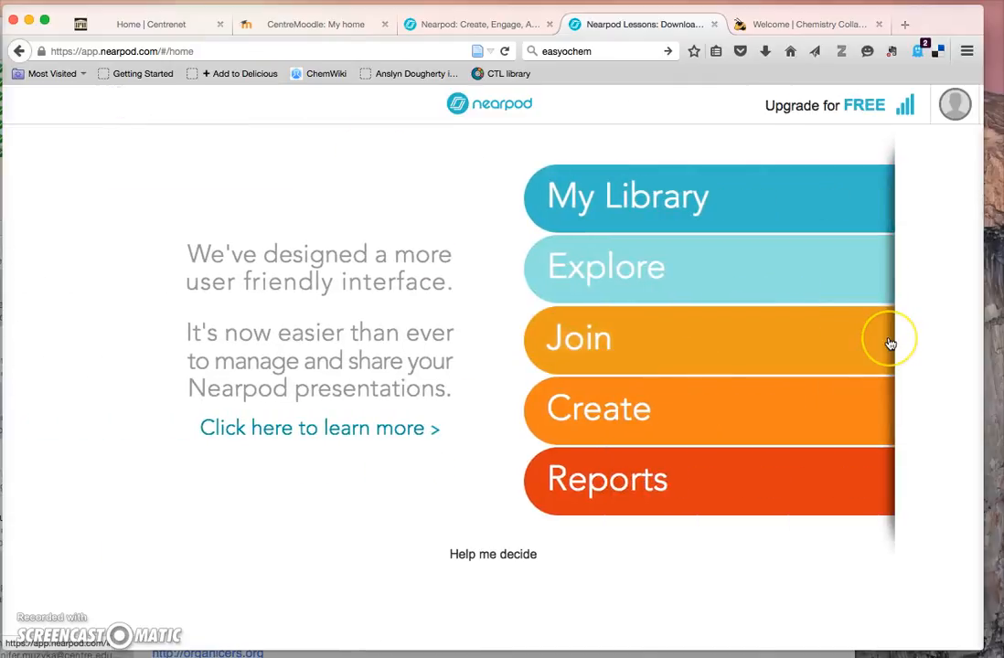
mouse_move(887, 345)
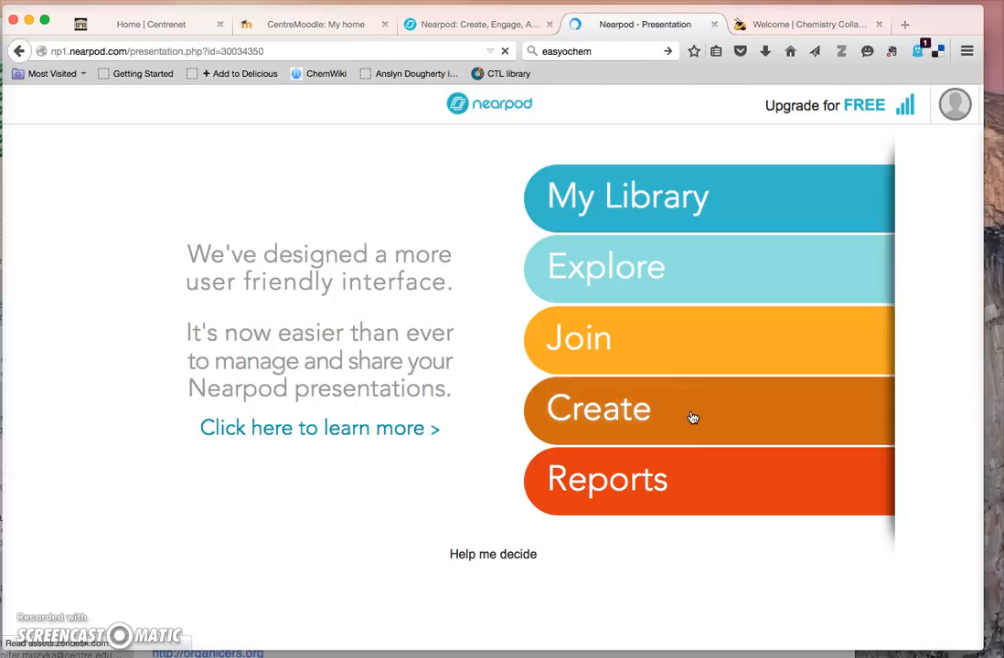
Step: Start a new untitled presentation and bring up the activity types for a new slide
left_click(599, 410)
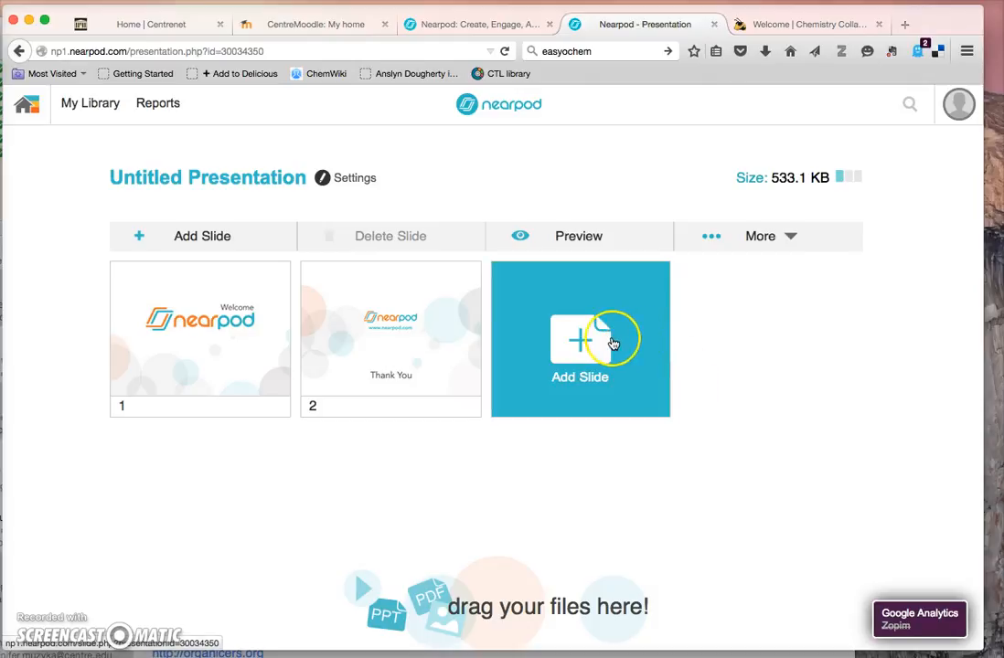
mouse_move(613, 343)
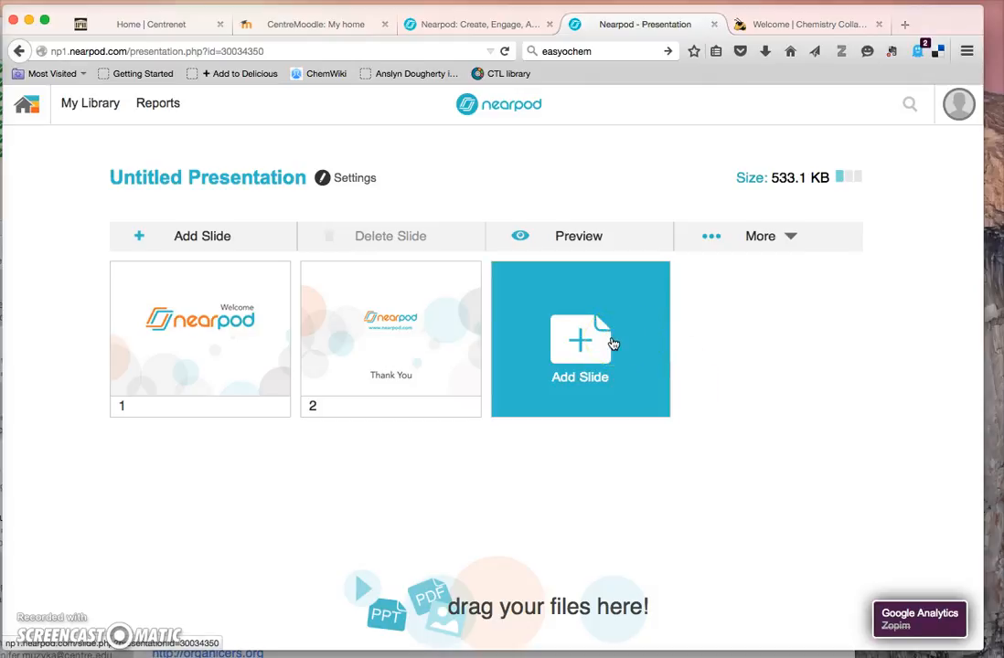
left_click(580, 347)
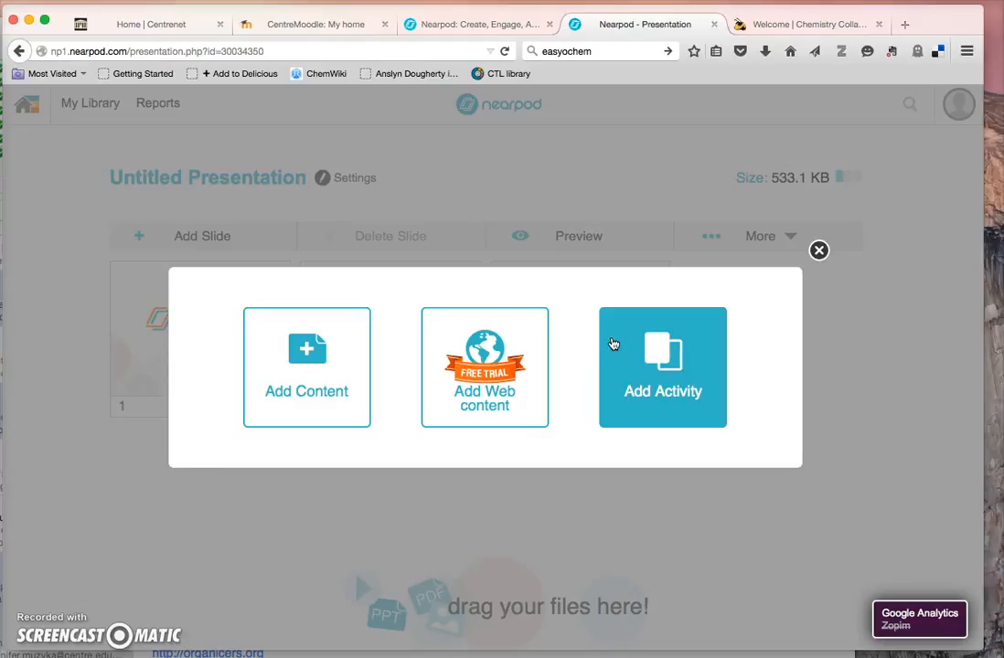
mouse_move(677, 356)
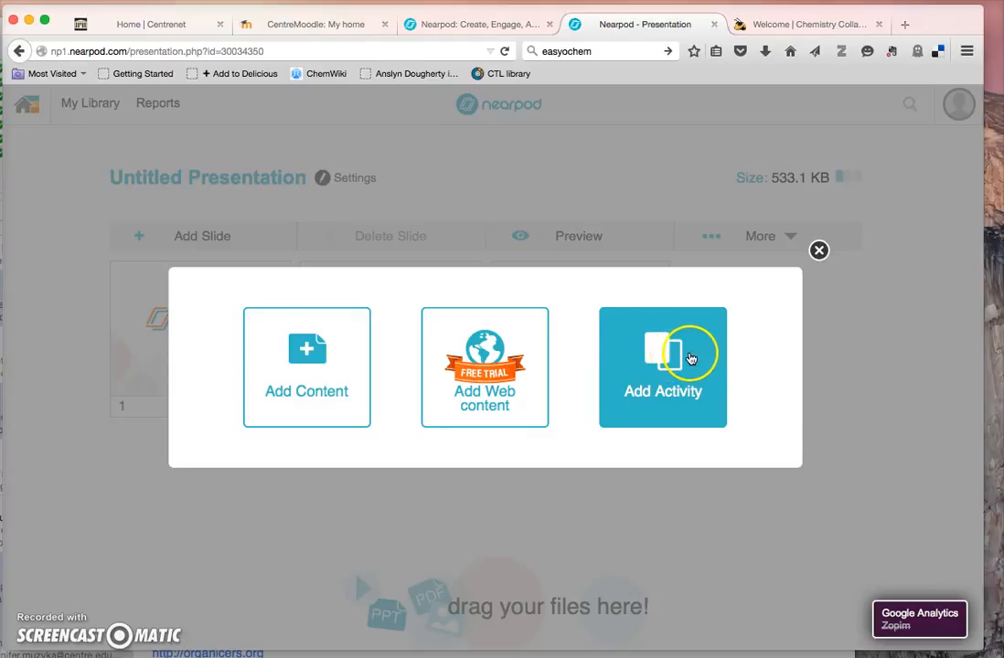
left_click(662, 366)
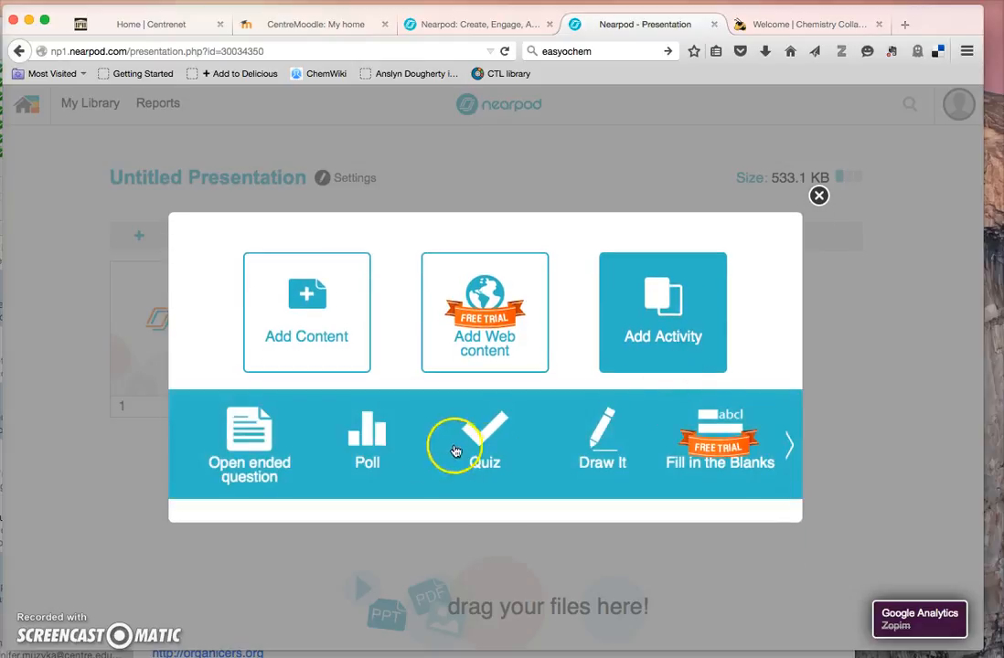
Step: Add a poll asking 'Which term best describes the Grignard reagent?' with 'strong acid' as answer 1
left_click(365, 439)
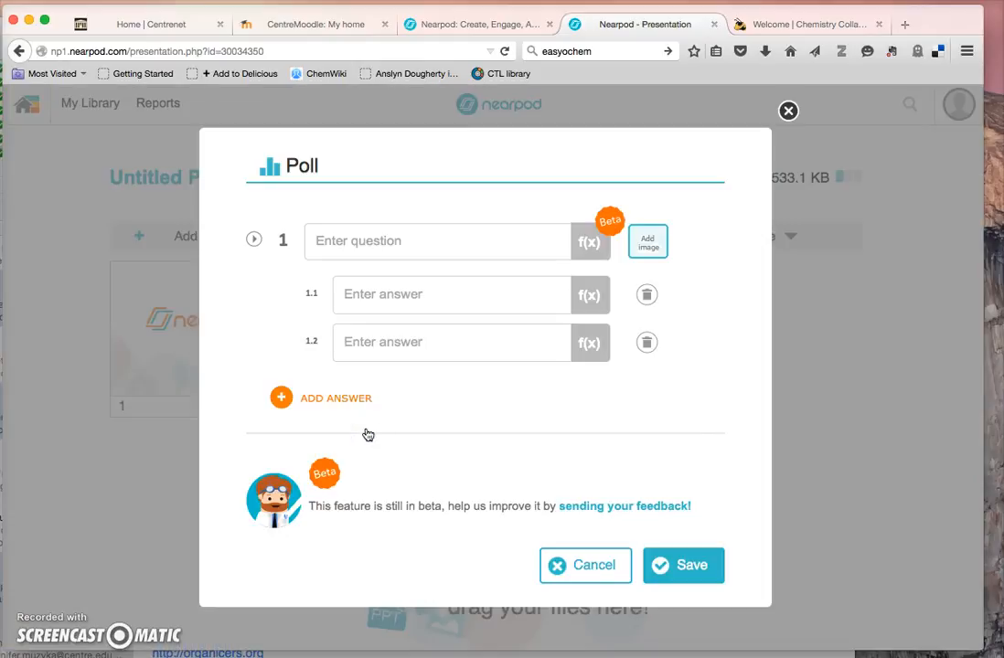
left_click(438, 241)
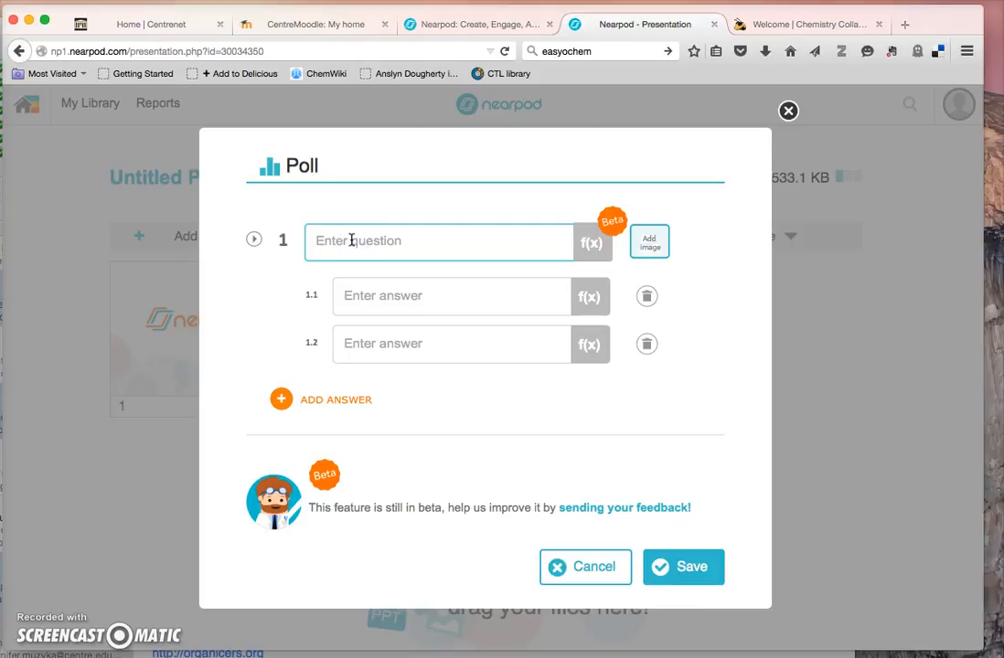
type("What kind")
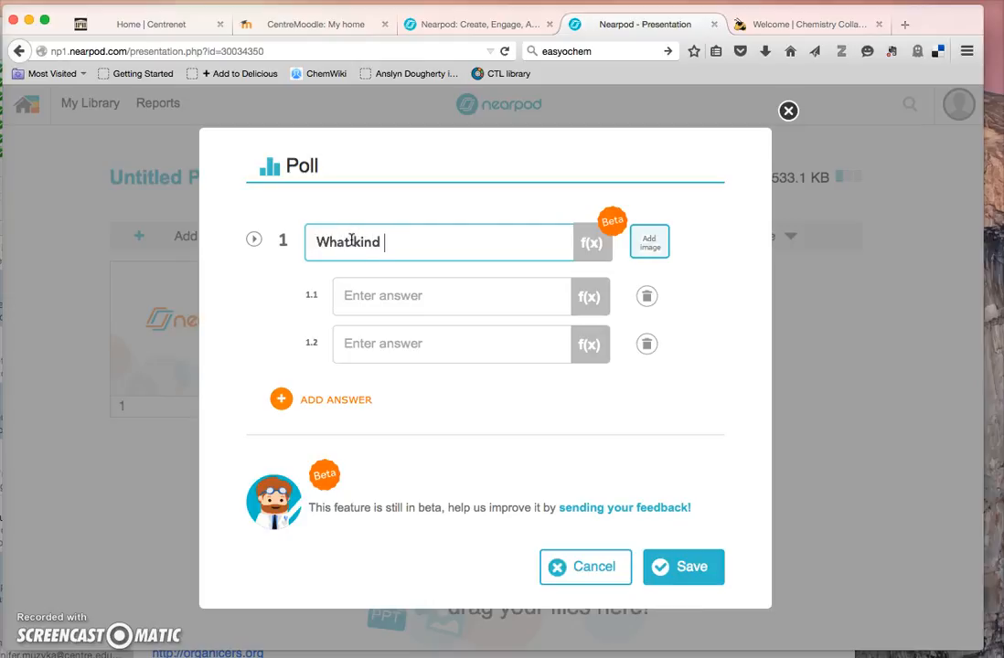
type("of reagent is a")
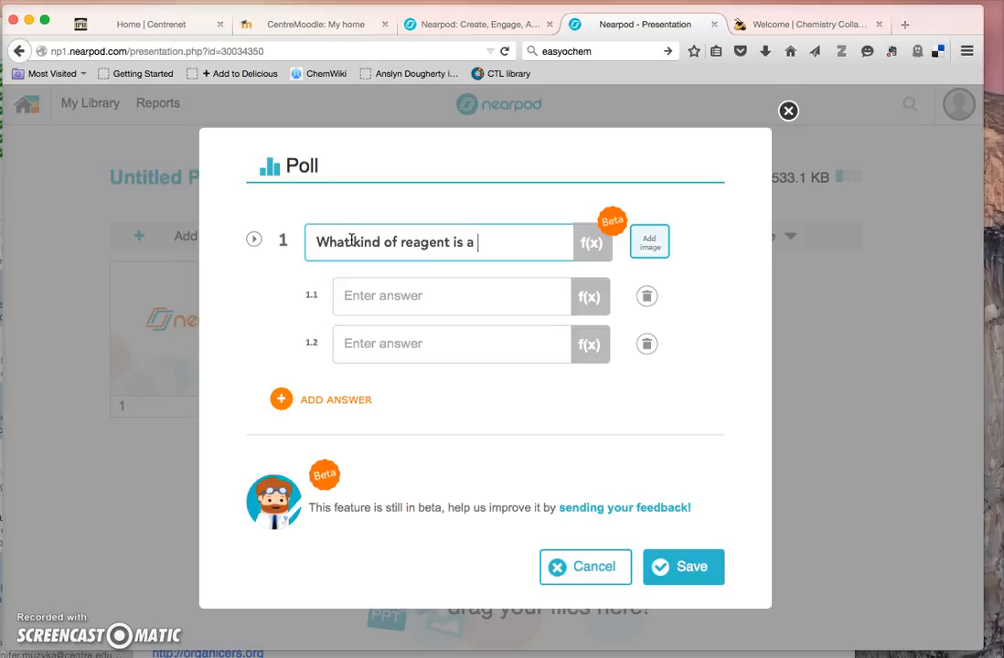
type("Grignard")
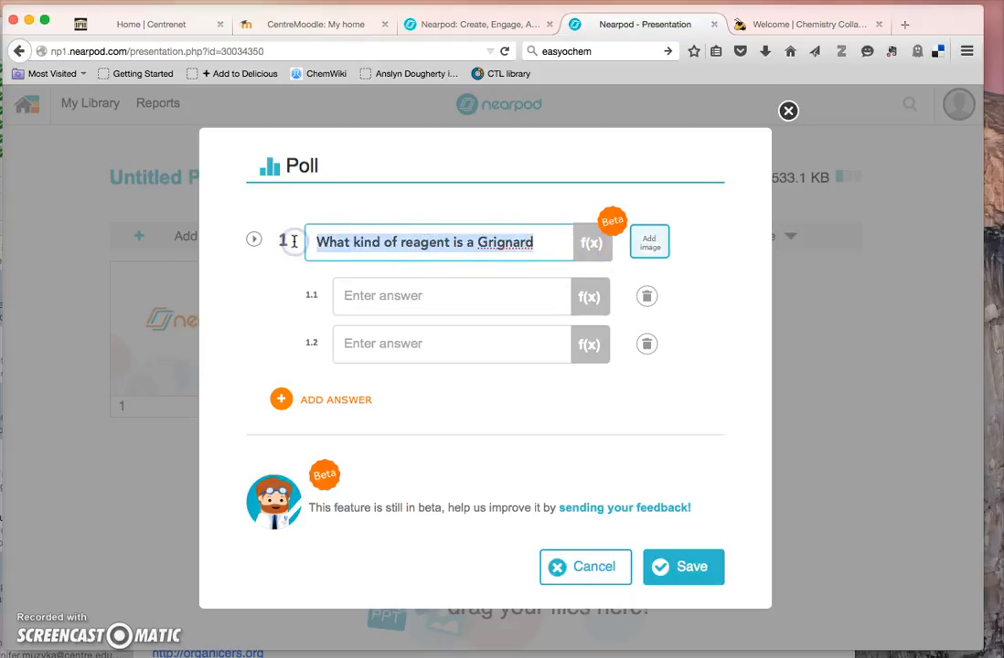
type("Which term")
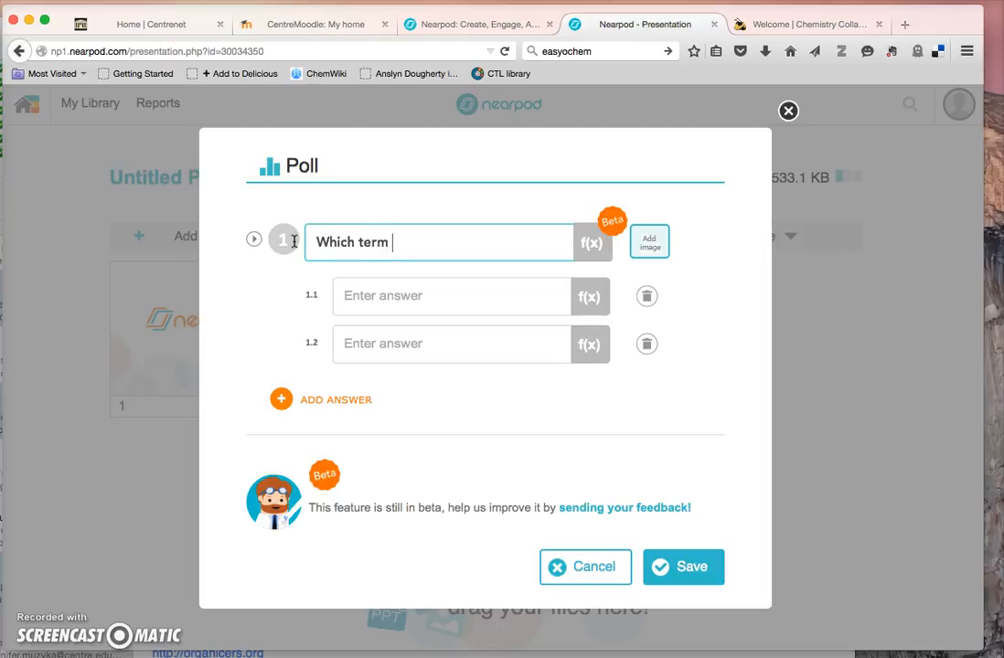
type("best descri")
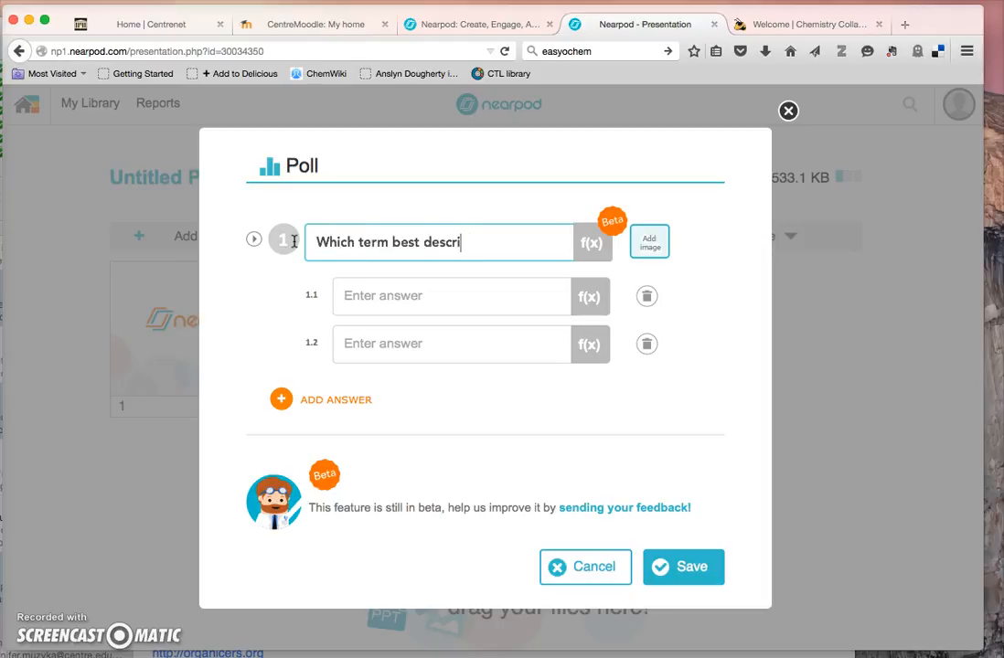
type("bes the G")
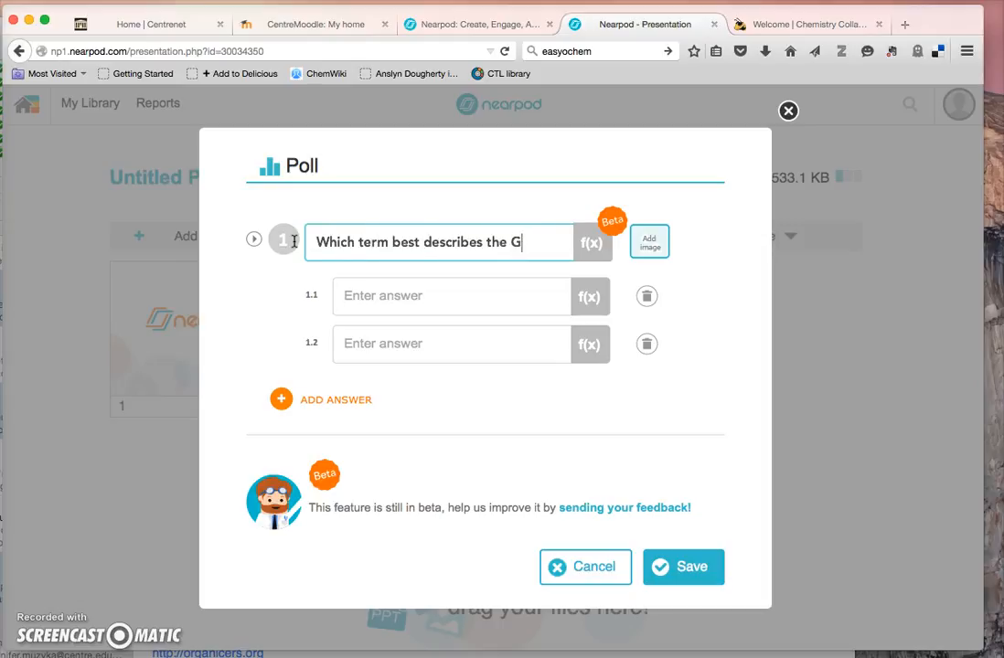
type("rignard reagent")
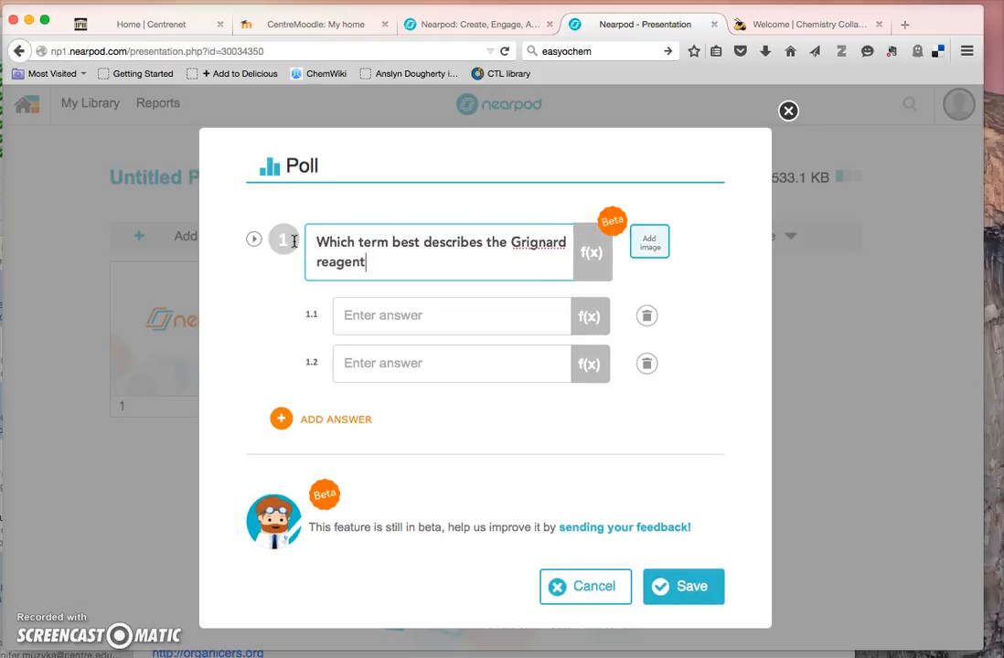
type("strong acid")
left_click(451, 362)
type("we")
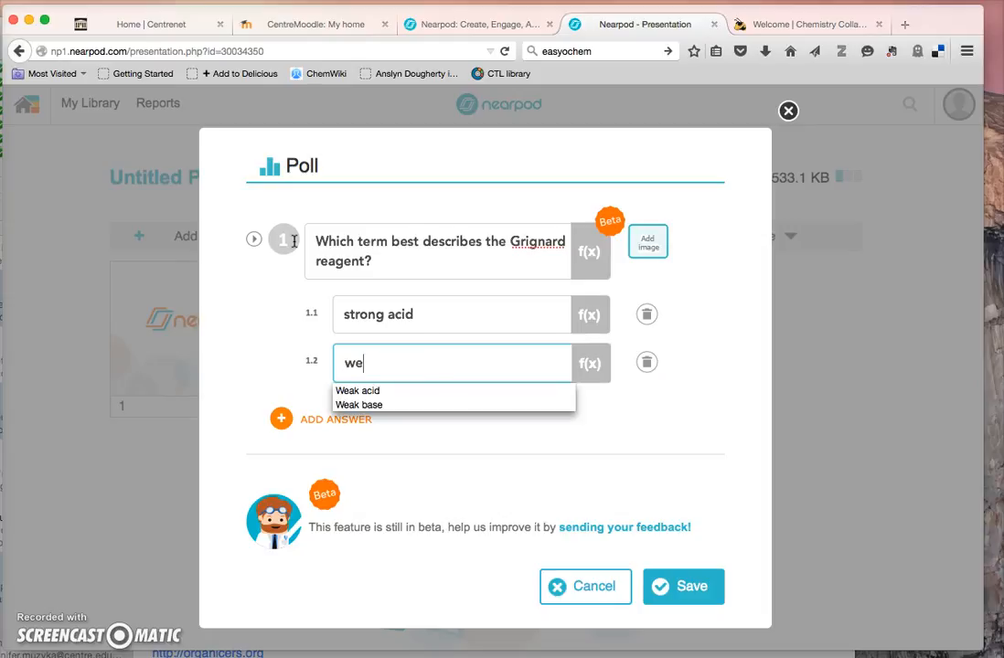
Step: Add weak acid, strong base and weak base as the poll's second to fourth answers
left_click(357, 392)
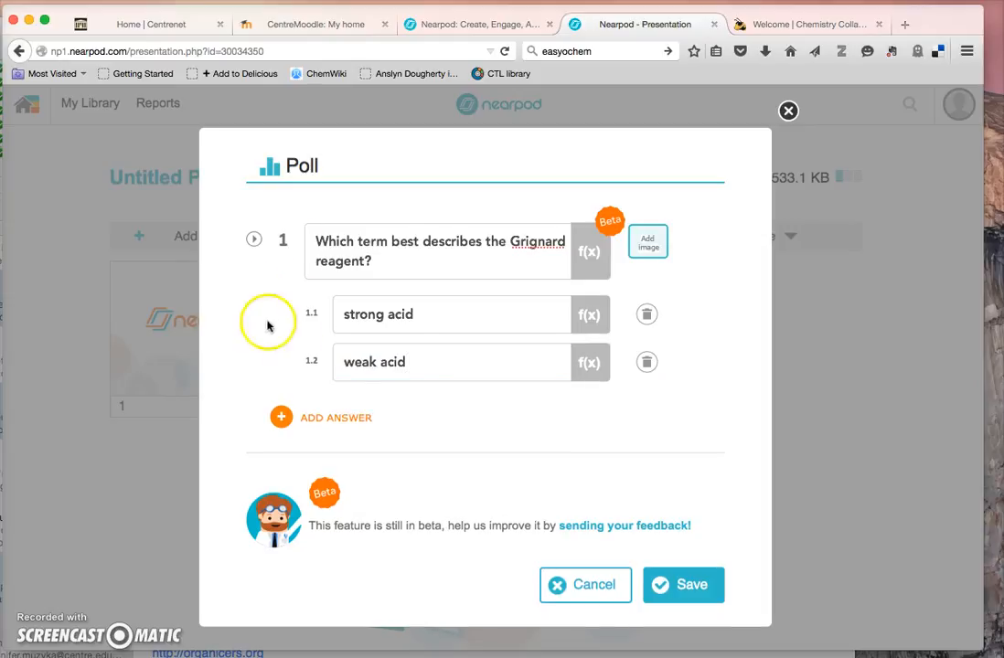
left_click(322, 417)
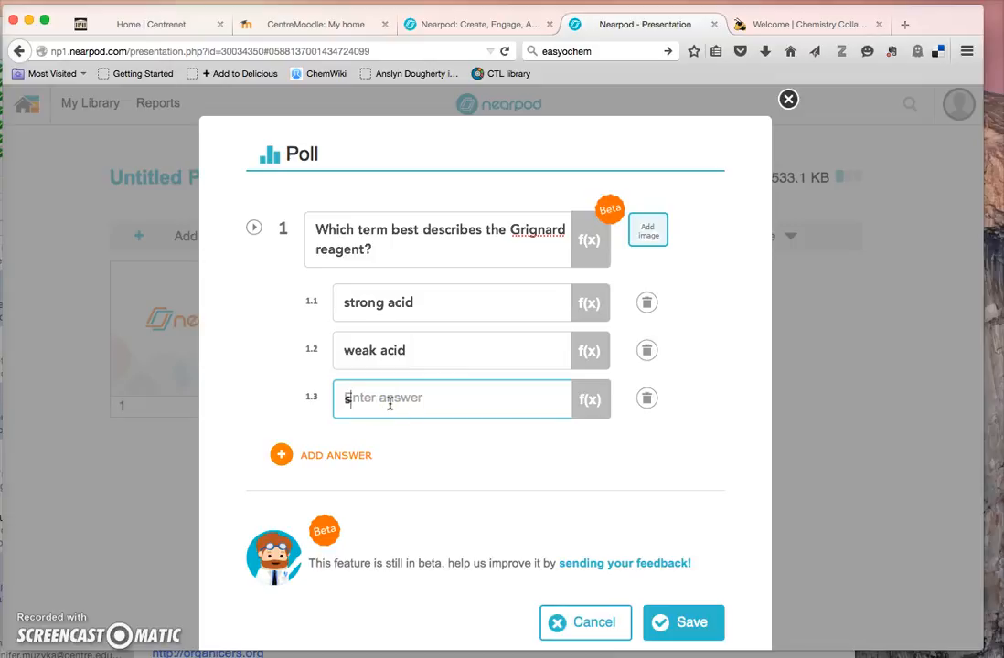
type("strong base")
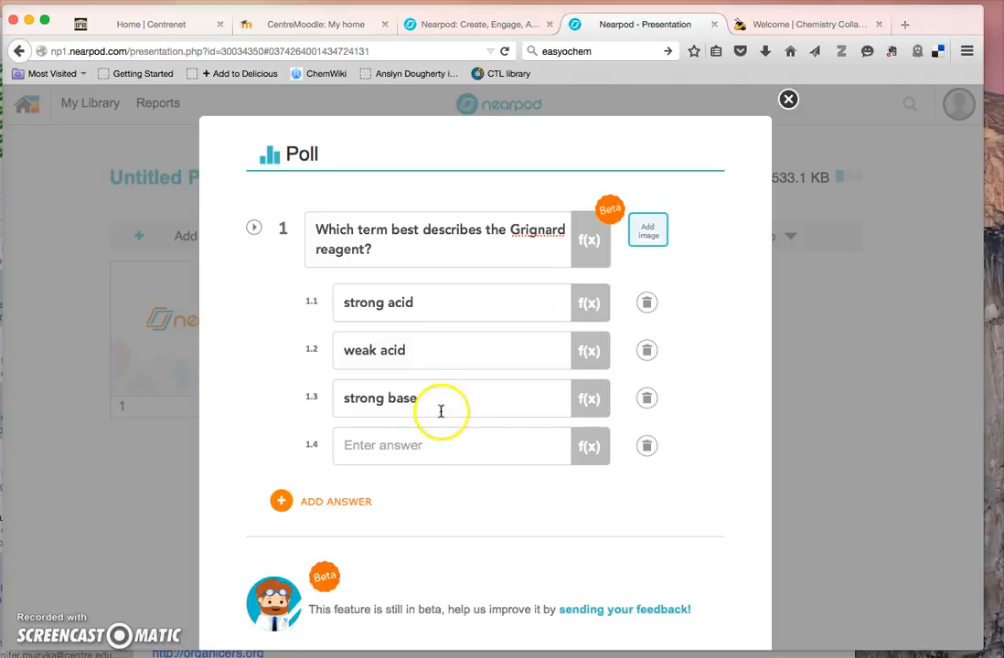
type("waek")
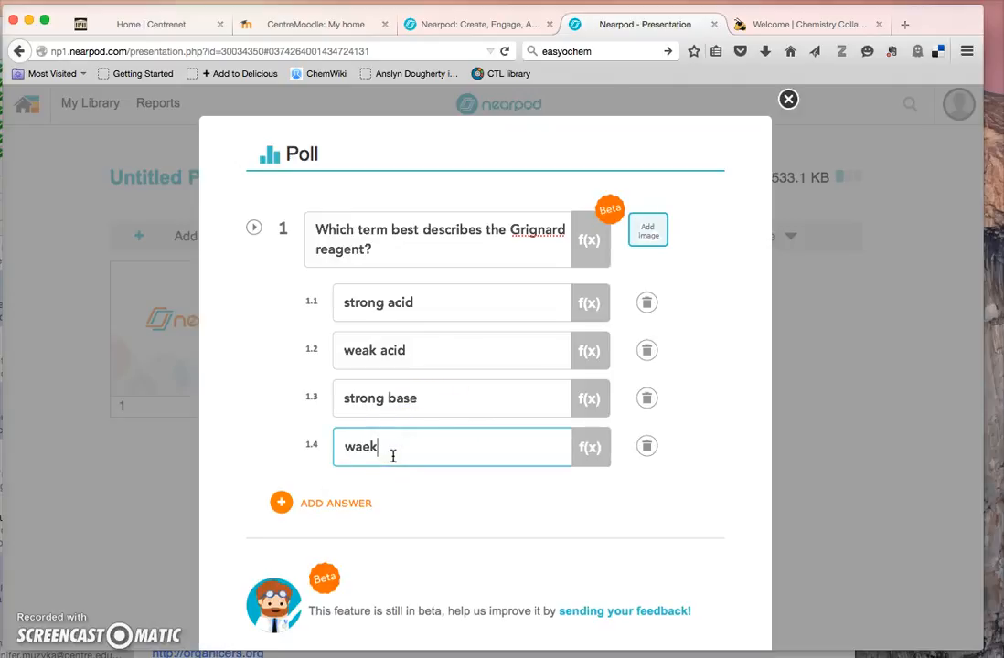
type("weak base")
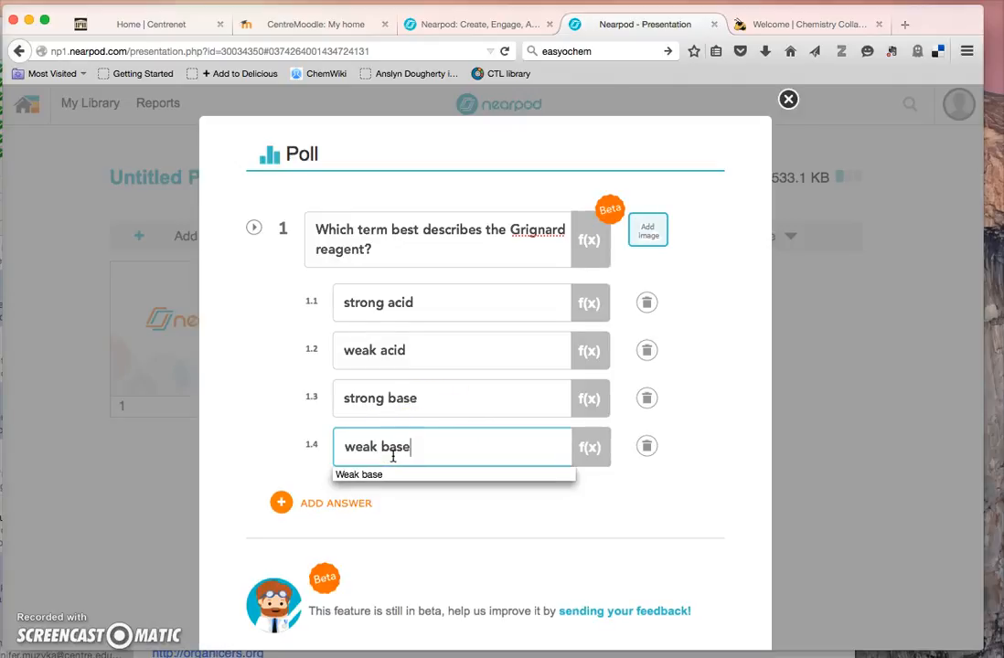
Step: Save the poll as slide 2 ahead of Thank You and bring up activity types for another slide
left_click(787, 98)
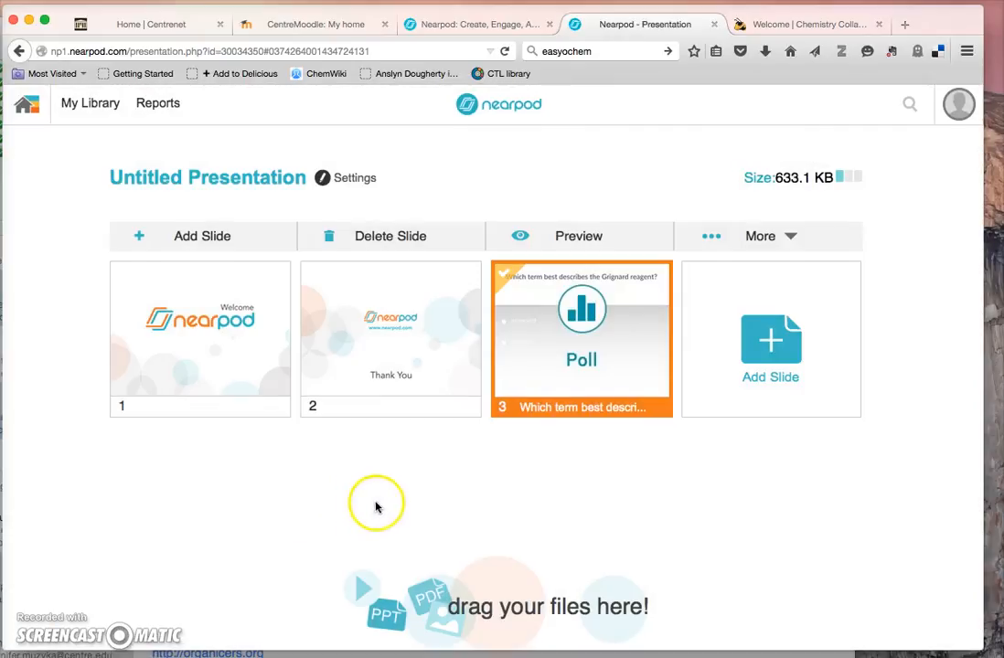
mouse_move(618, 333)
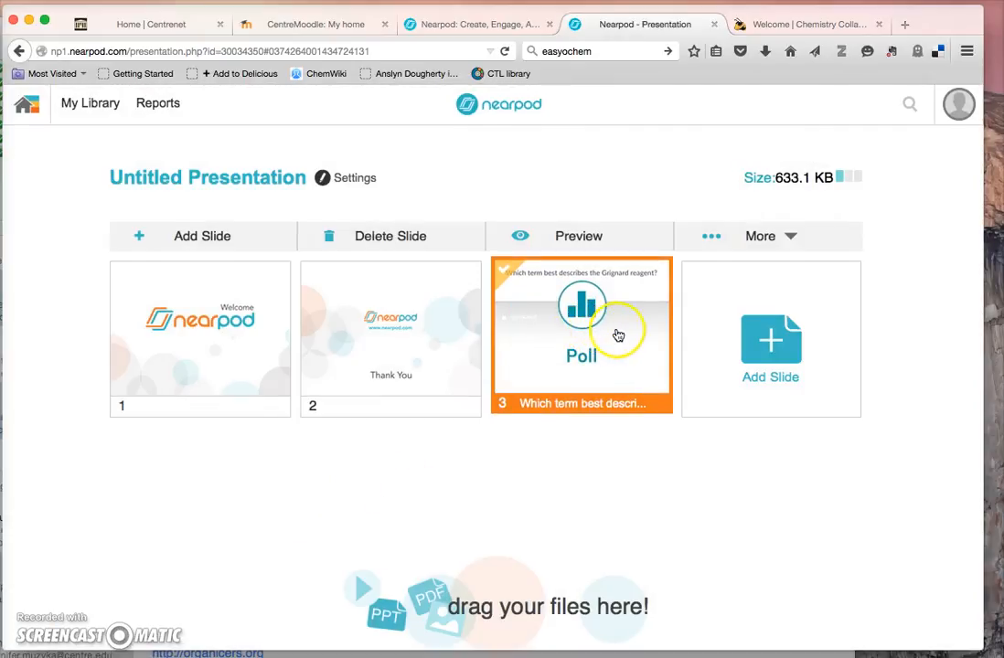
left_click_drag(582, 336, 391, 336)
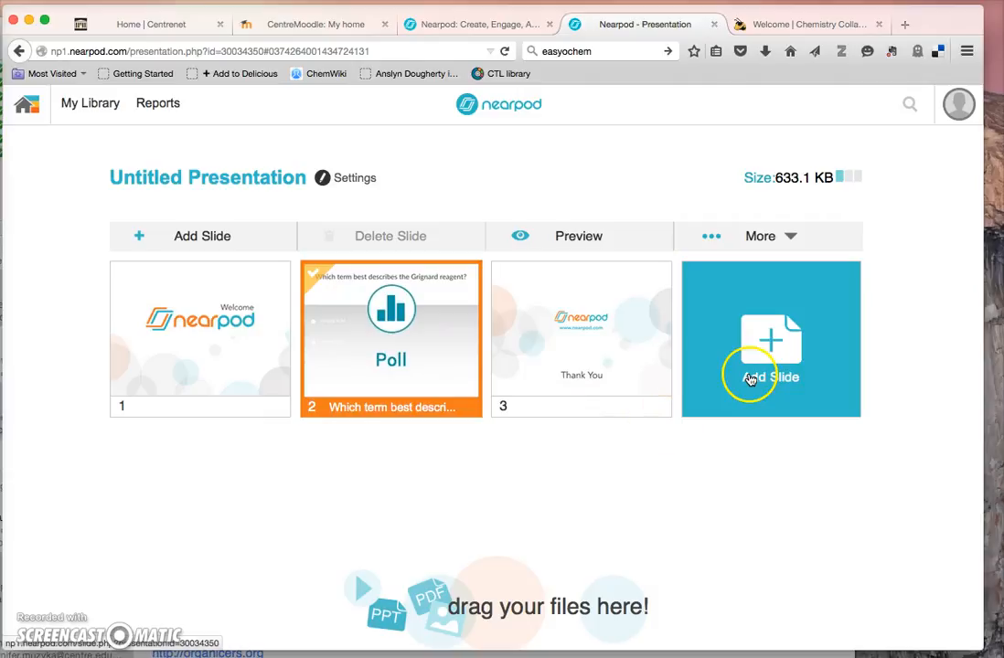
mouse_move(788, 344)
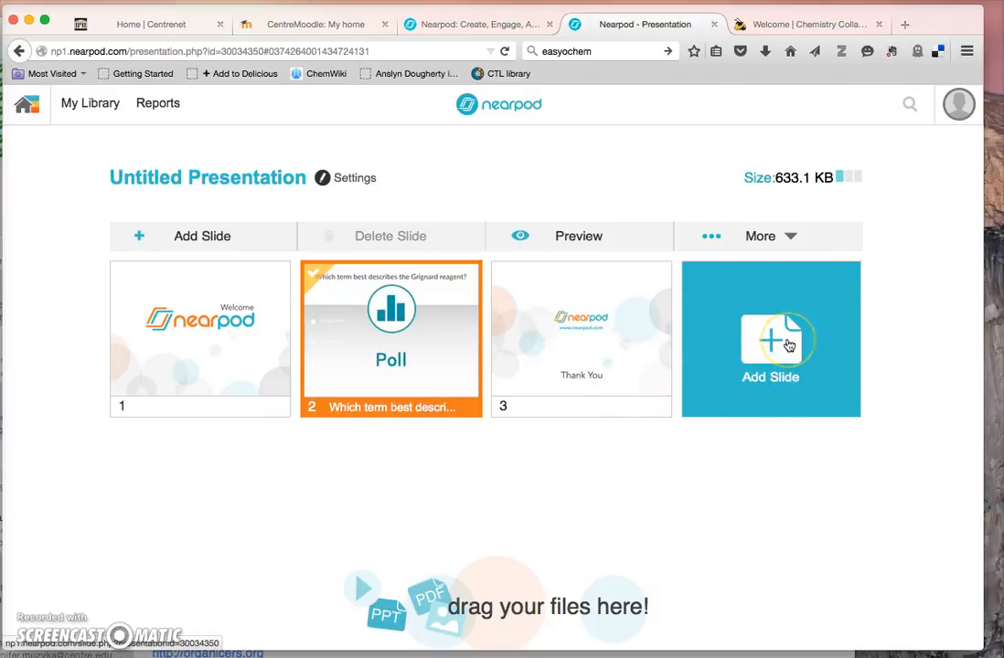
left_click(770, 348)
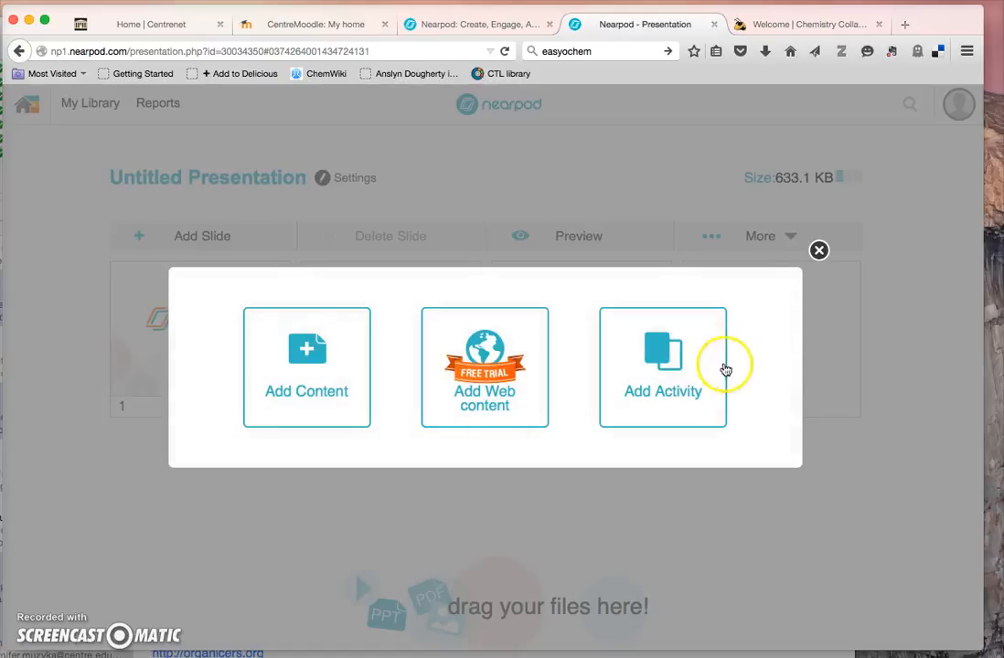
left_click(662, 366)
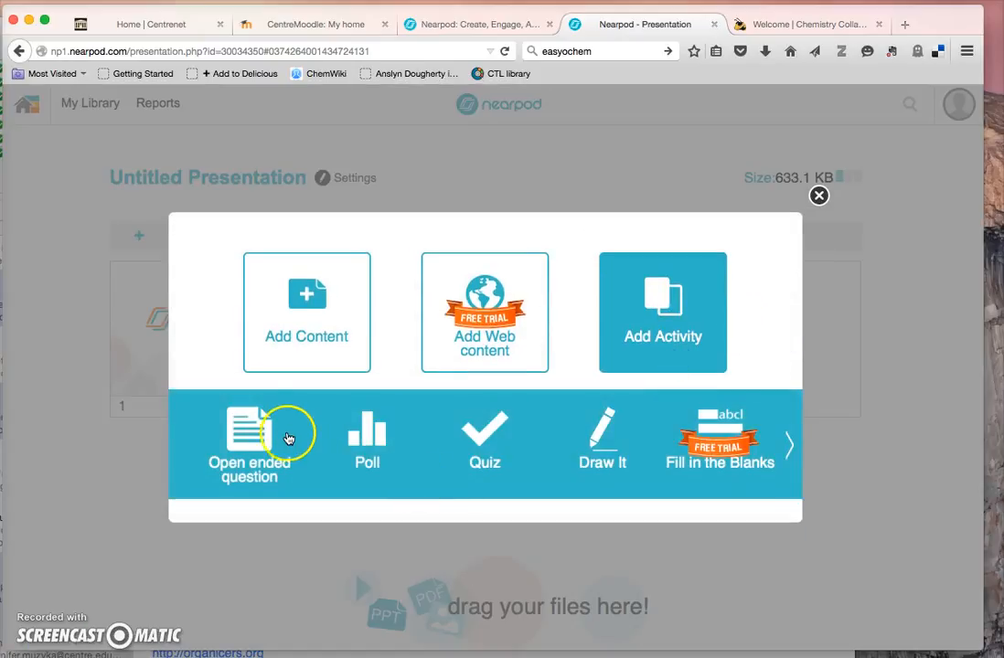
mouse_move(263, 437)
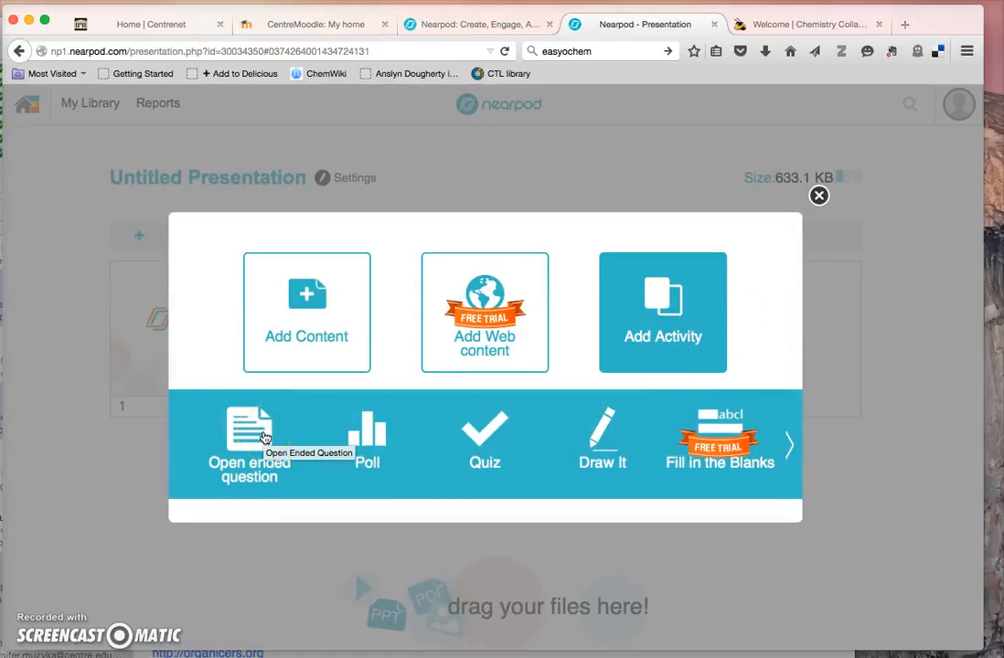
Step: Add an open-ended question: what is your favorite kind of reaction to form carbon-carbon bonds
left_click(249, 439)
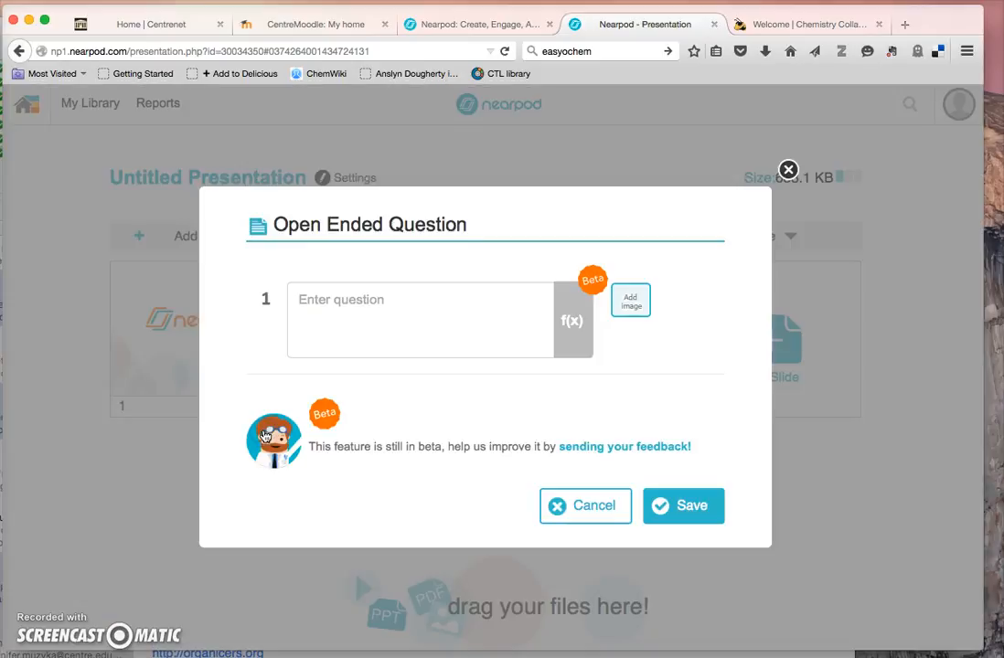
left_click(421, 320)
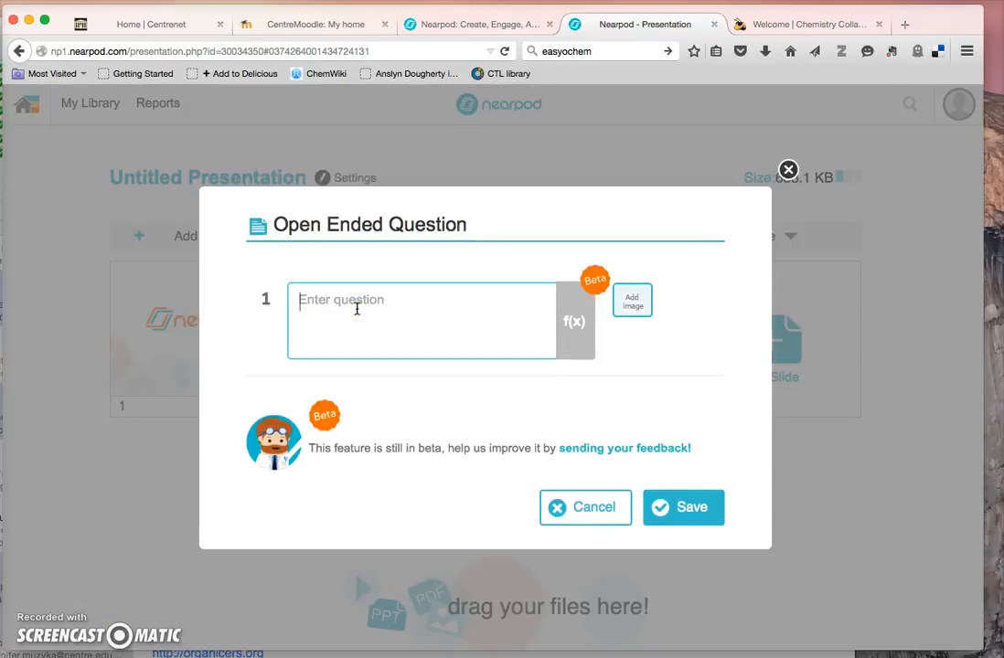
type("Wh")
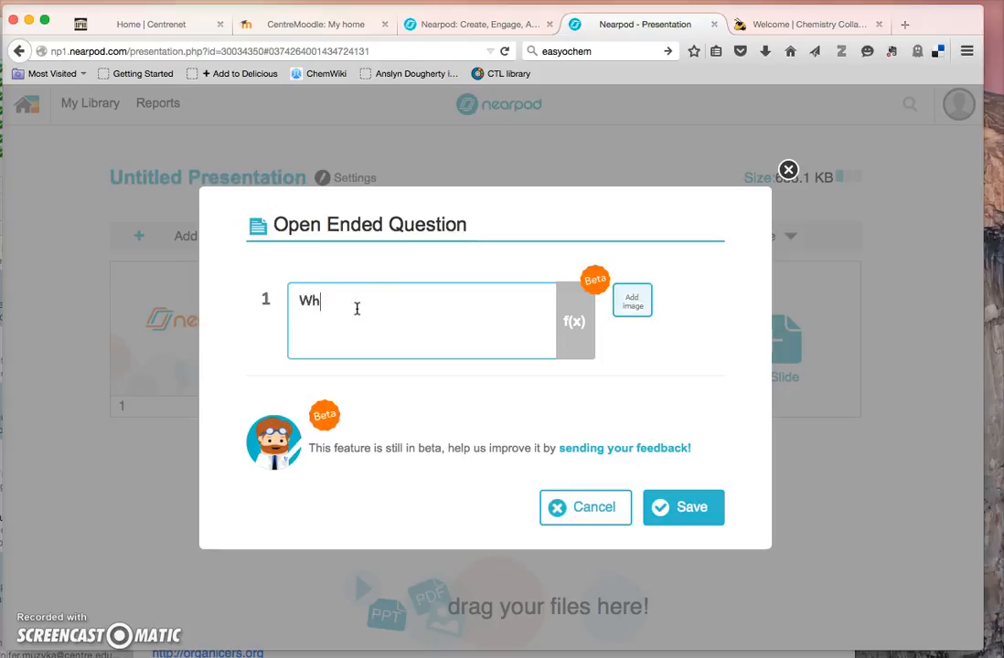
type("at is your favo")
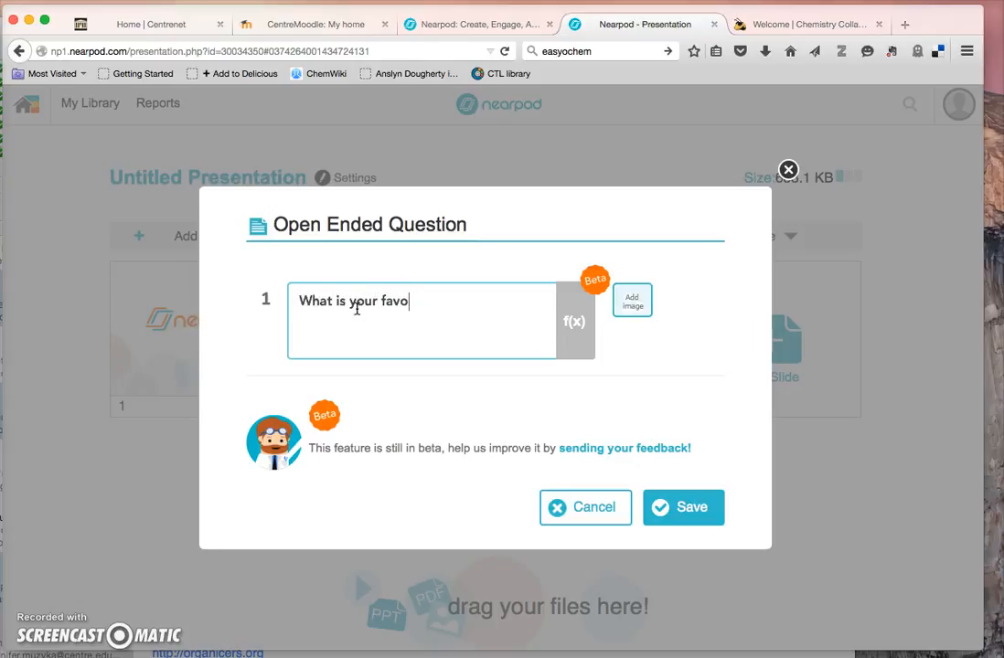
type("rite kind of")
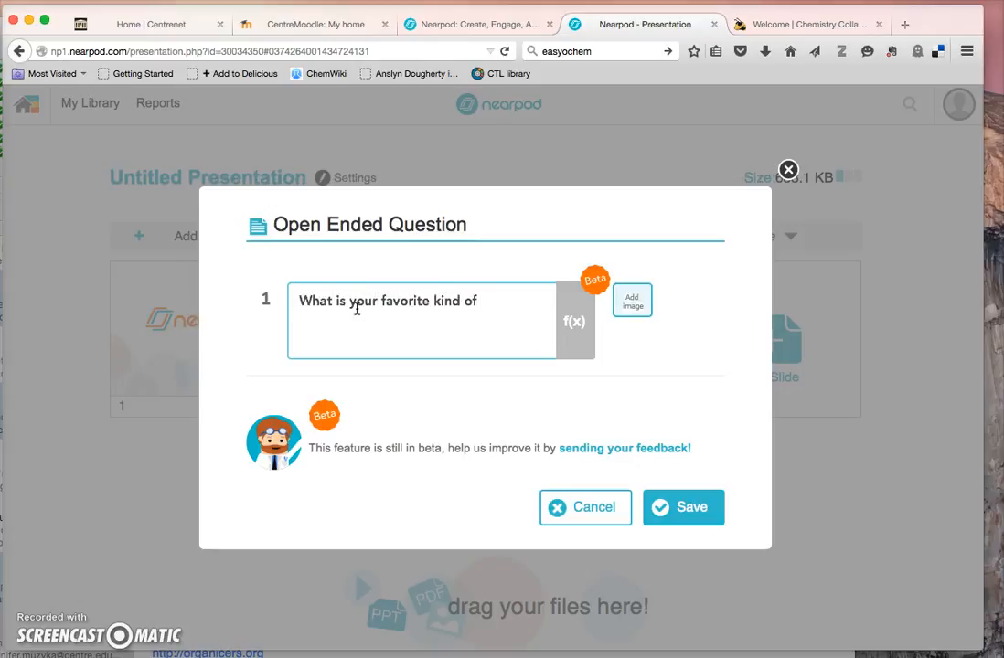
type("reaction to form carbon")
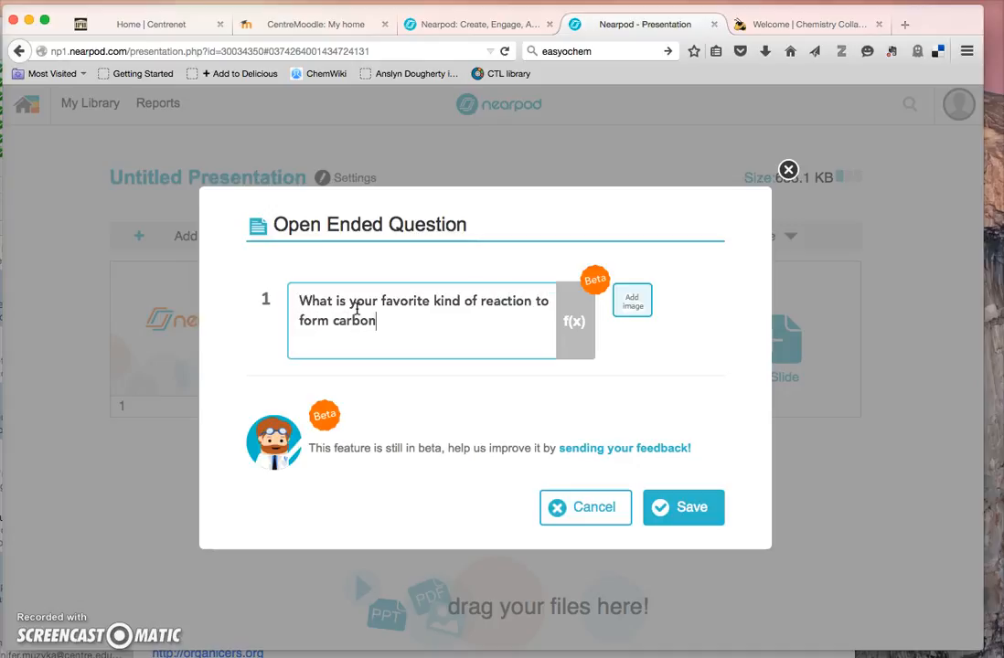
type("-carbon bonds")
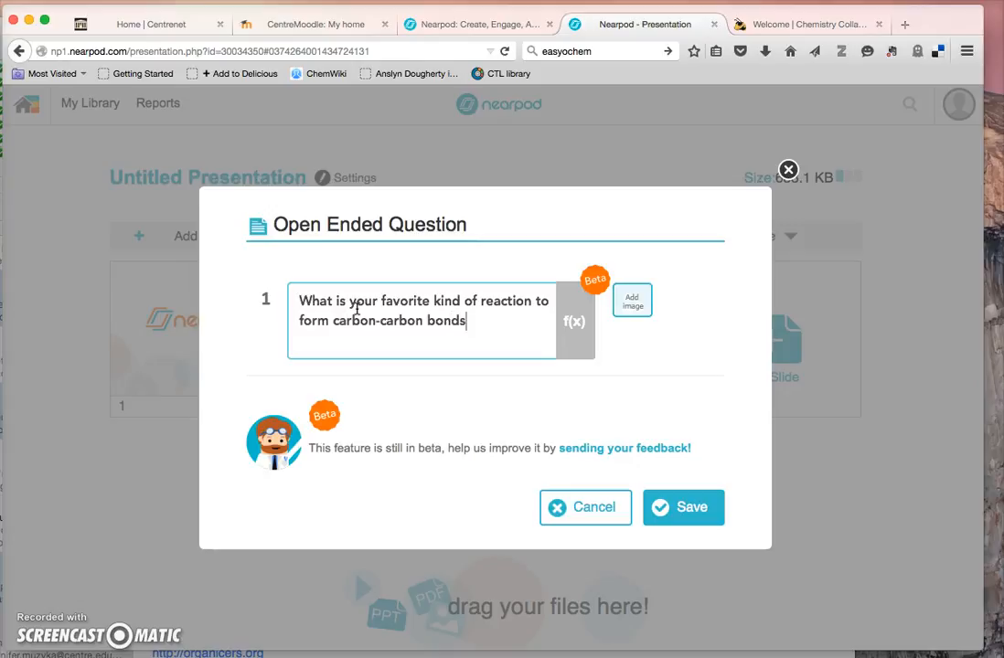
left_click(684, 508)
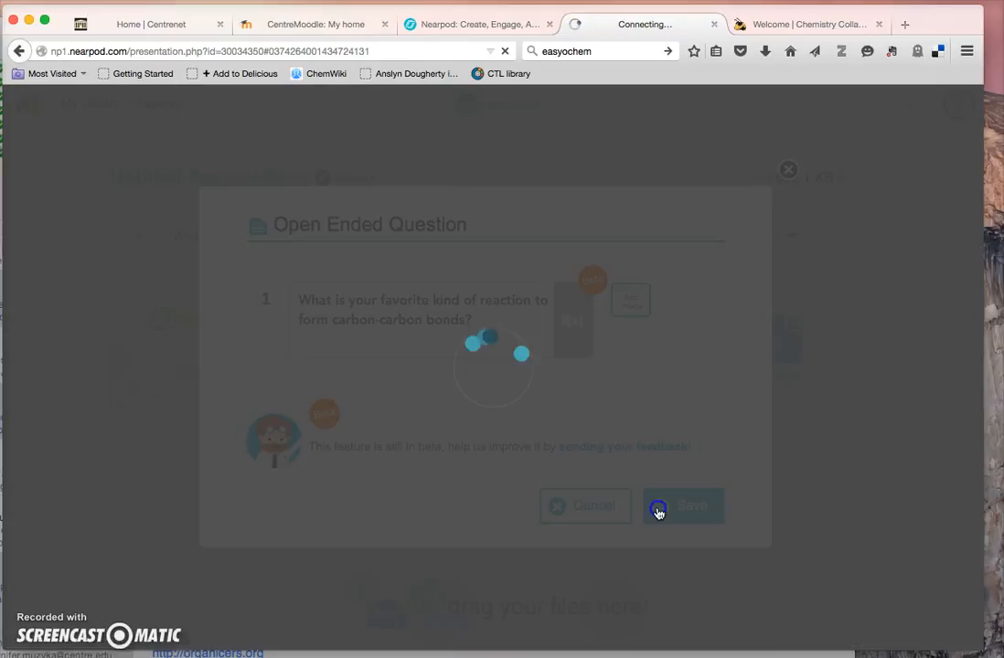
Step: With the open-ended question saved as slide 3, start a new Draw It activity
left_click(684, 505)
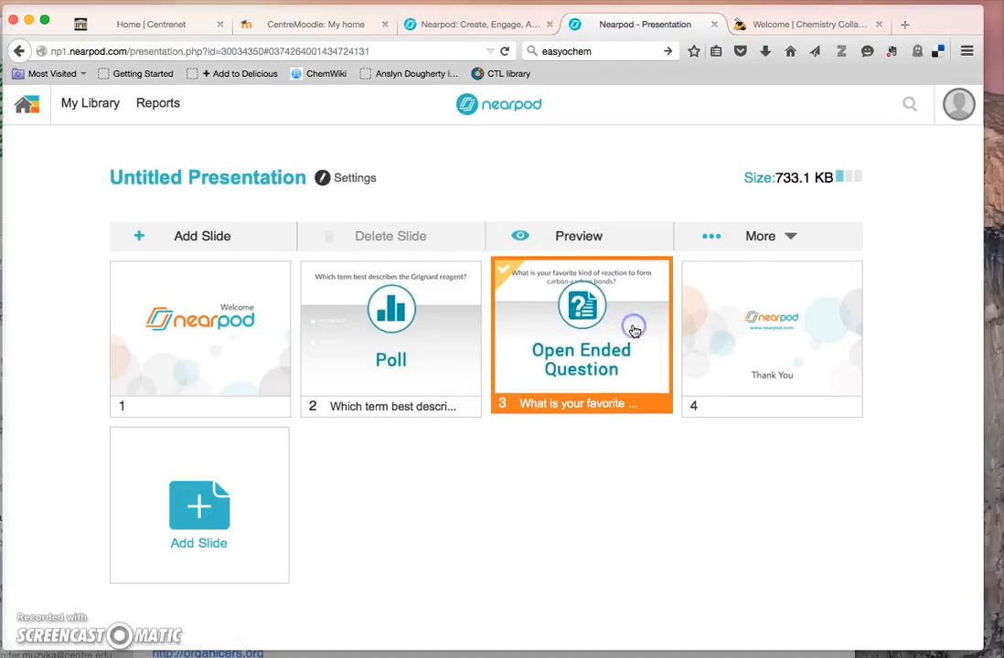
mouse_move(199, 543)
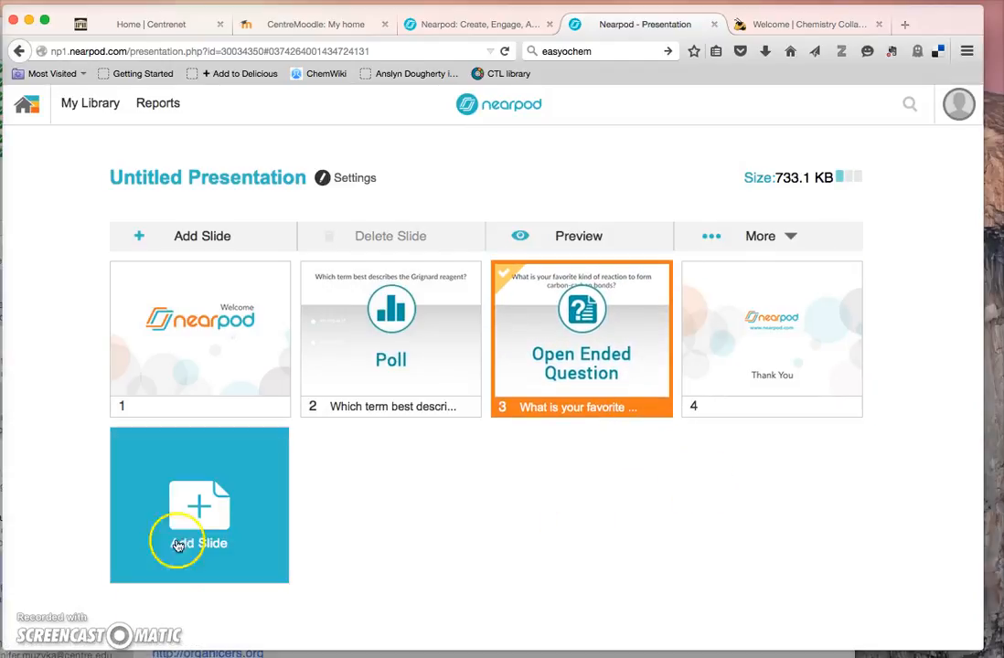
left_click(198, 505)
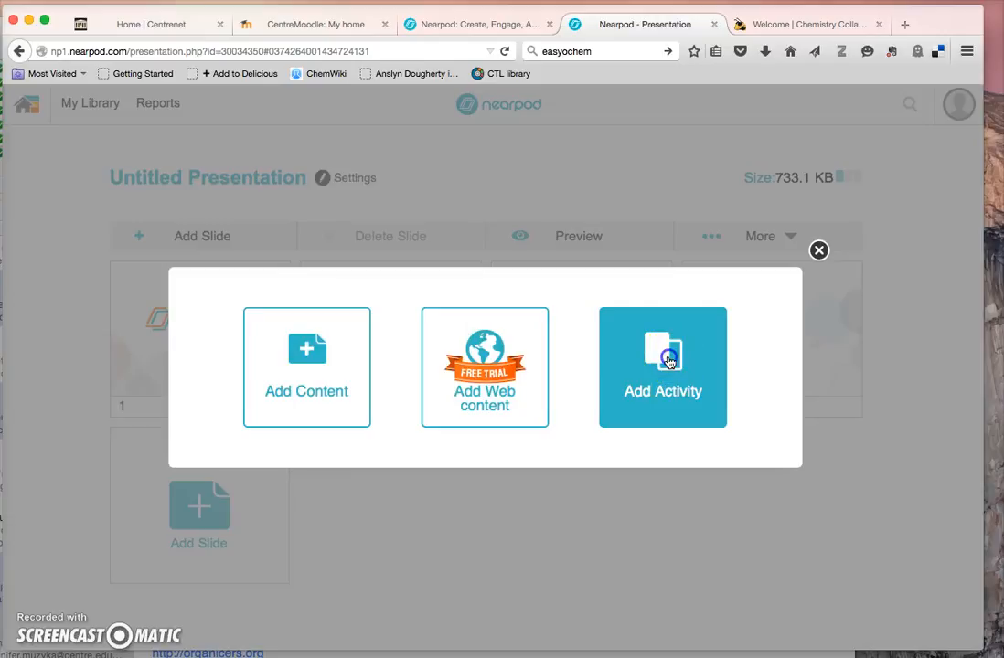
left_click(662, 365)
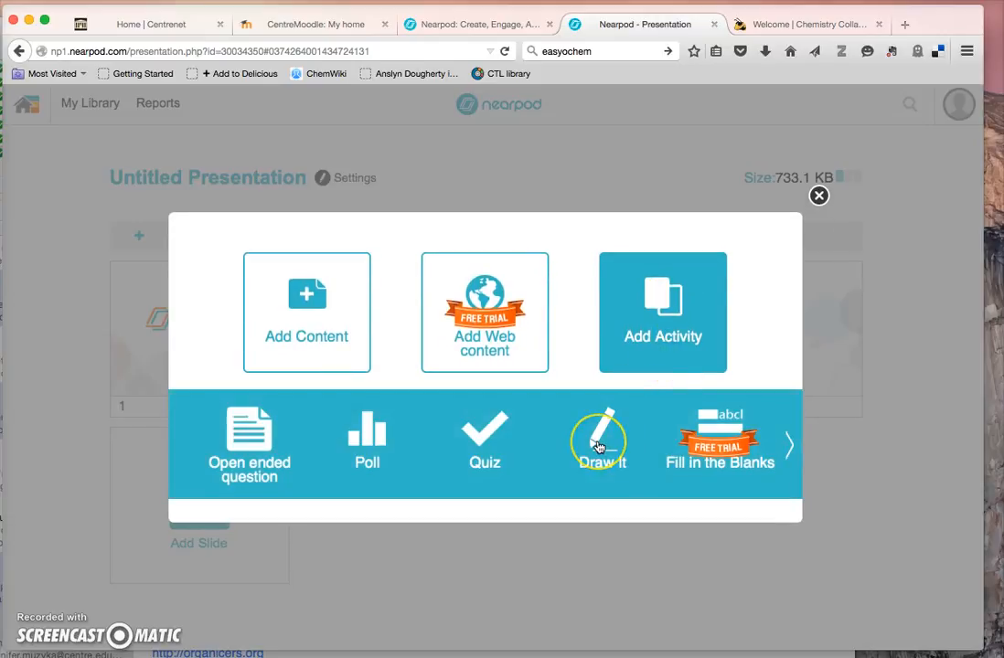
left_click(600, 439)
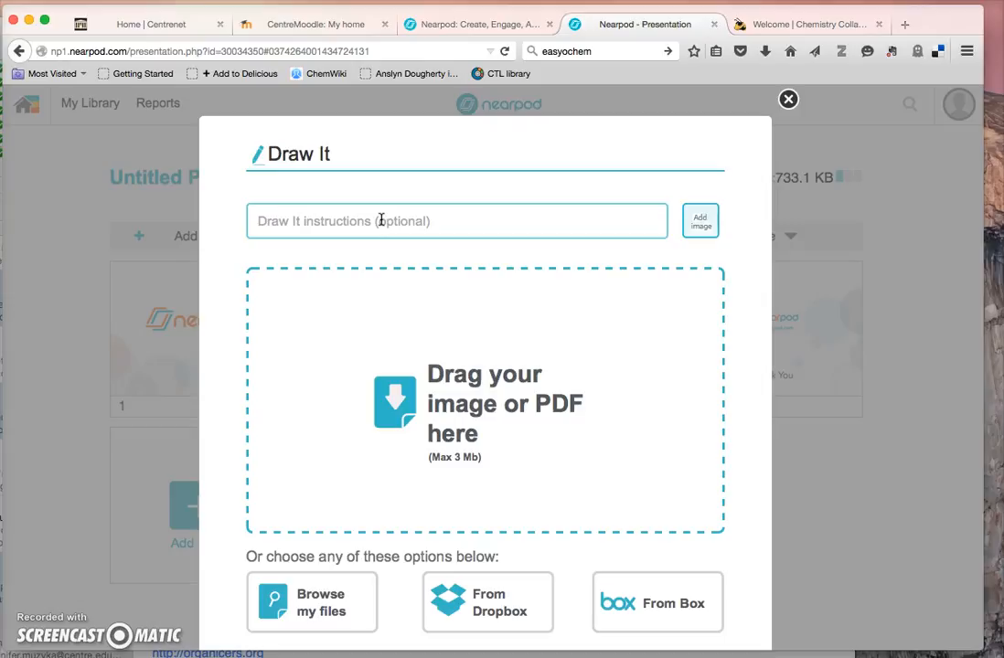
Step: Write the Draw It instructions: predict the product for the reaction shown, showing stereochemistry
type("Predict")
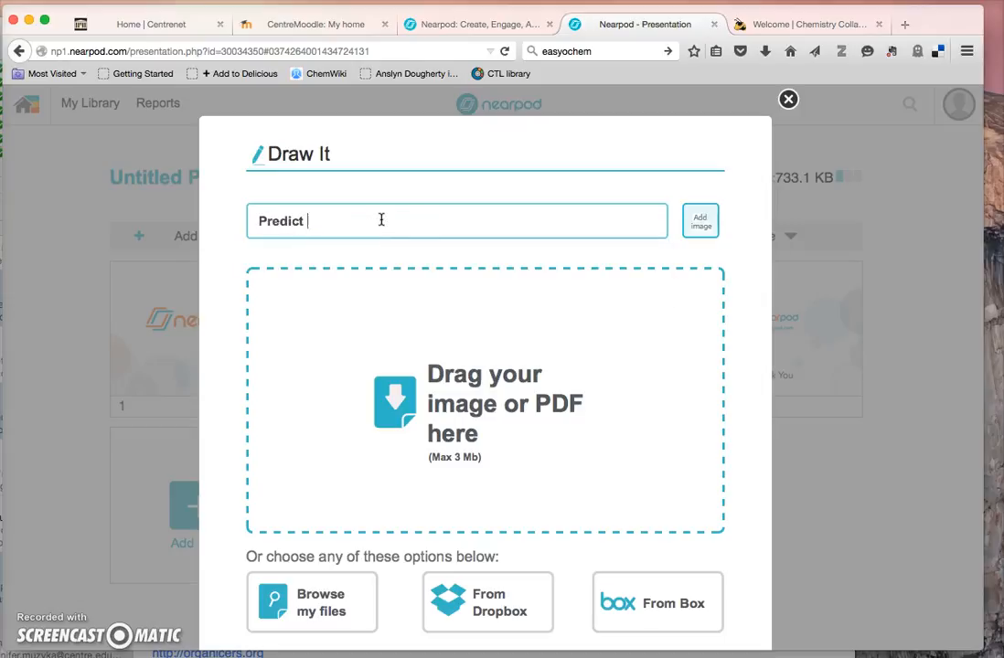
type("the product for t")
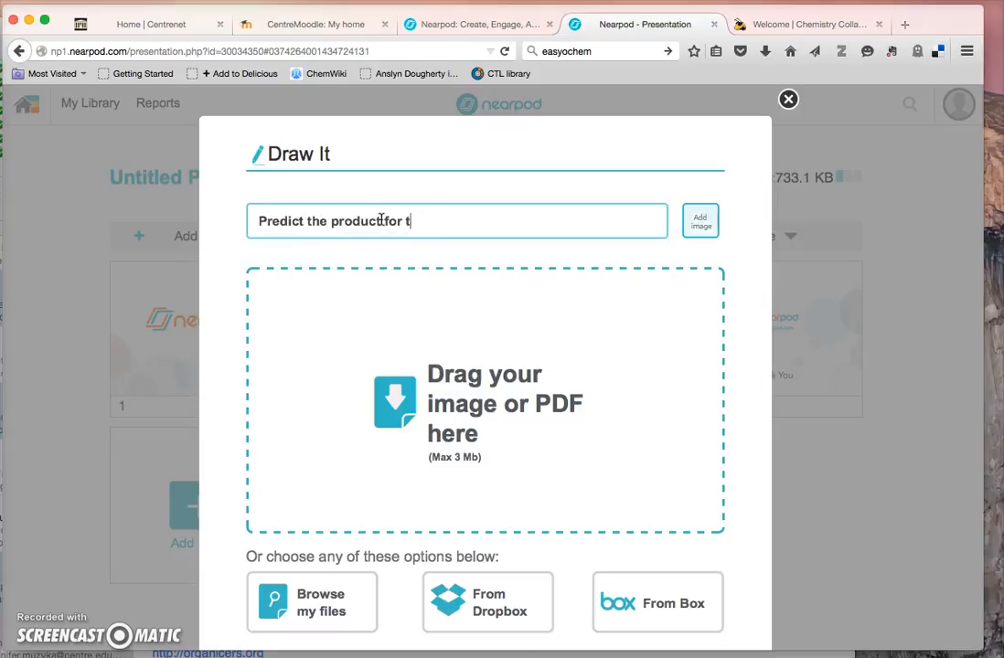
type("he reaction shown")
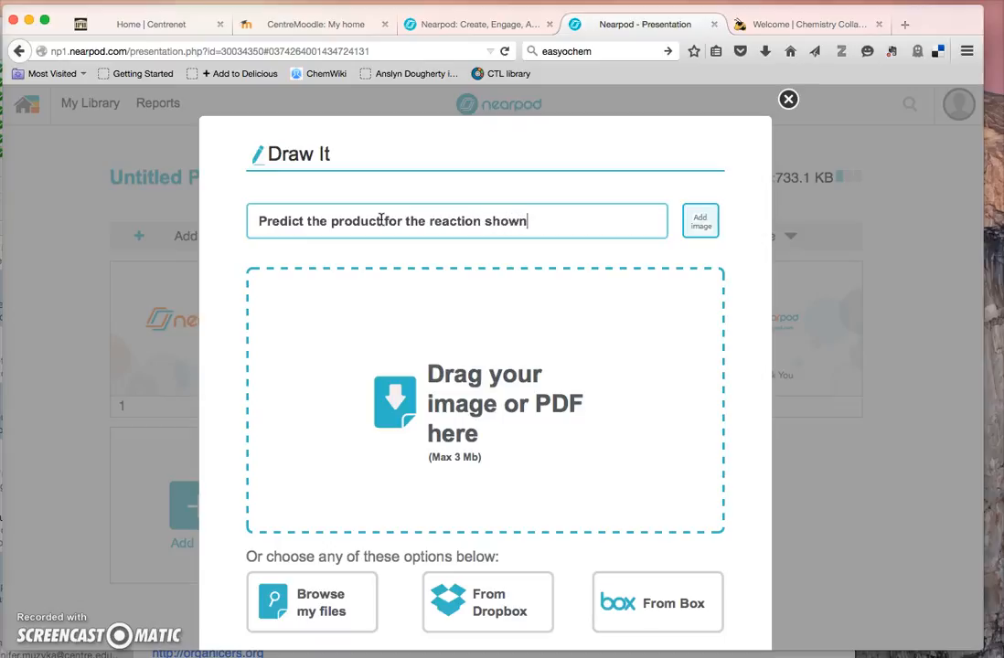
type(".")
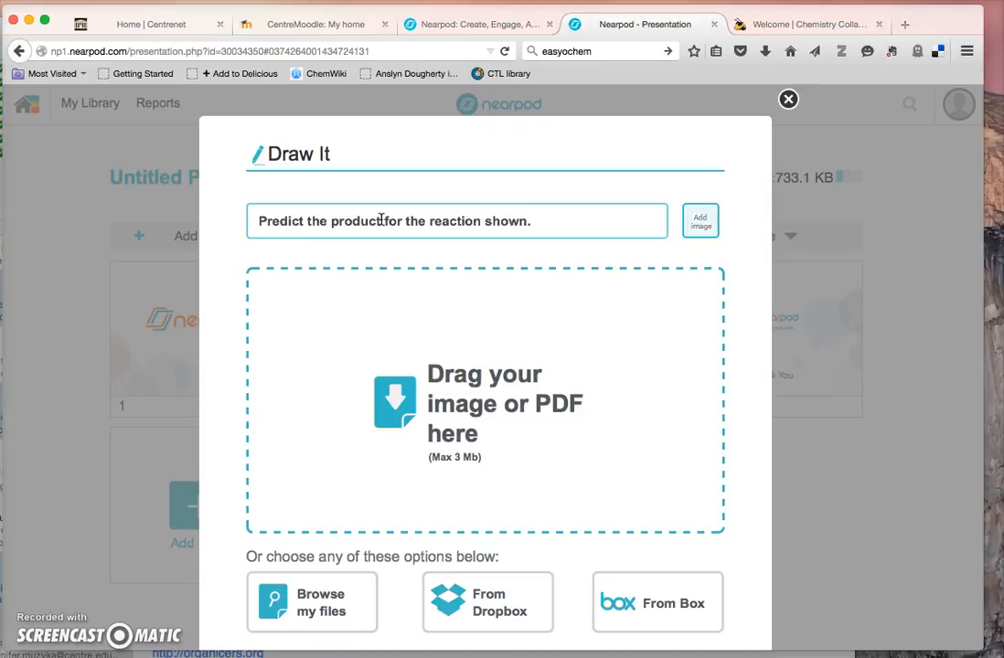
type(", showing stereochemistry where relevant")
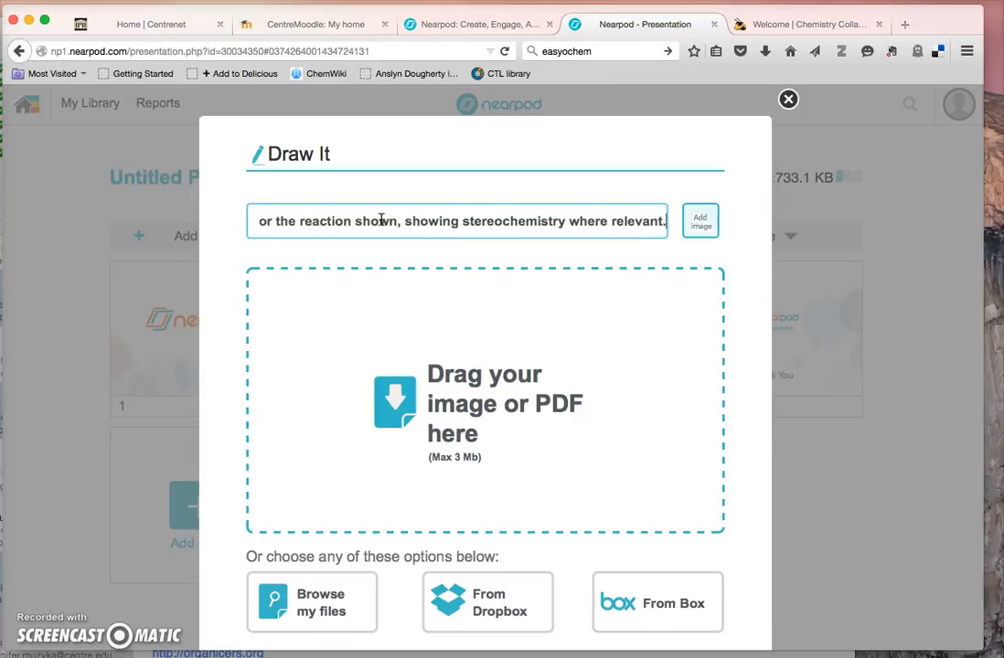
Step: Attach the Grignard reaction PNG and save the Draw It activity as slide 4
left_click(311, 602)
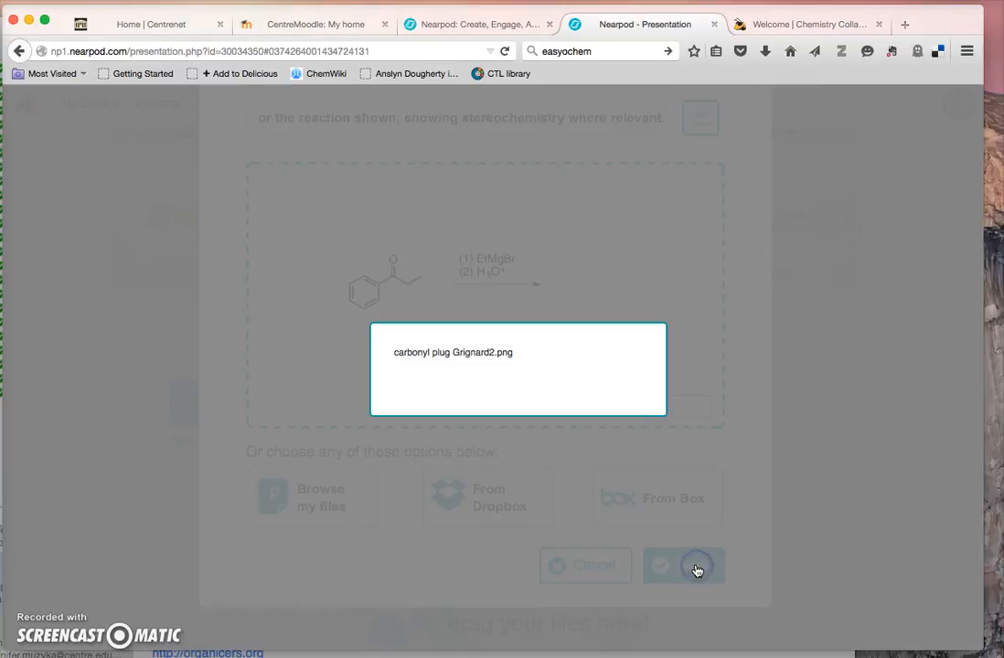
left_click(684, 567)
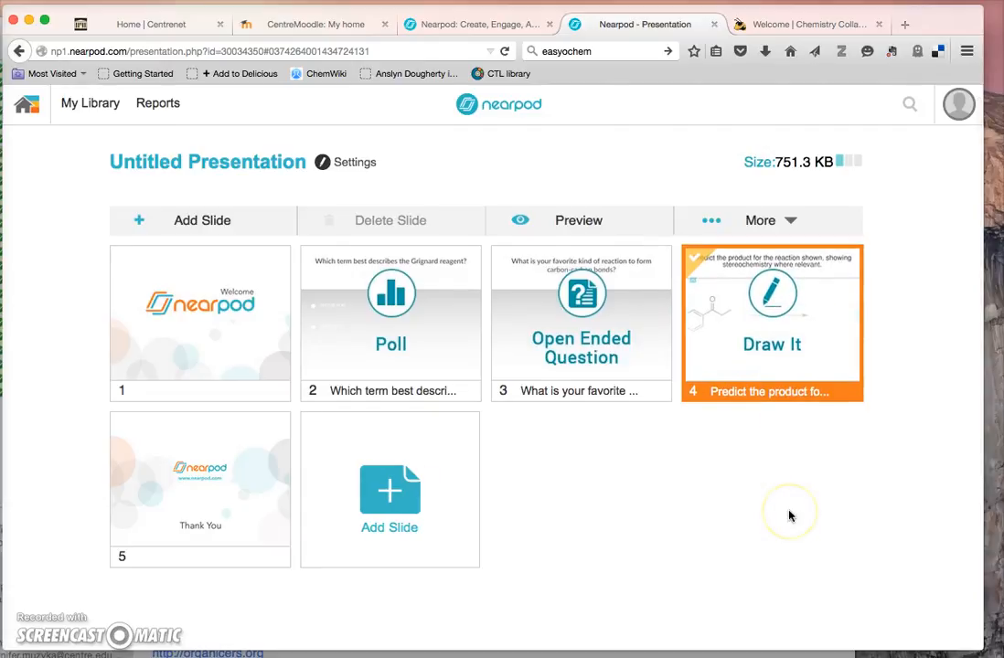
mouse_move(259, 187)
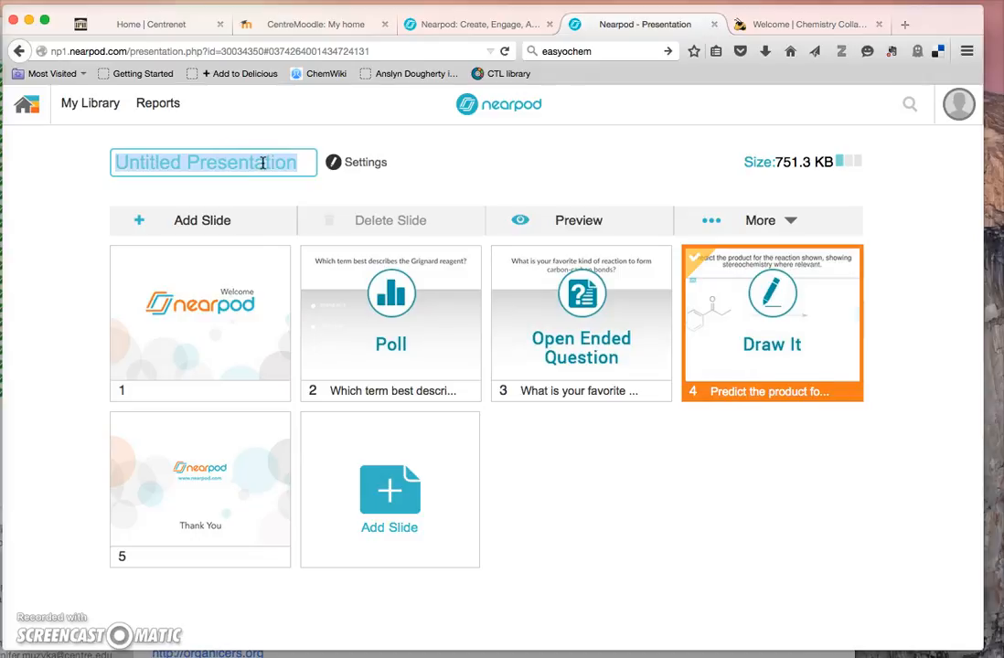
Step: Rename the presentation to 'Nearpod practice quiz'
type("Nearpod pr")
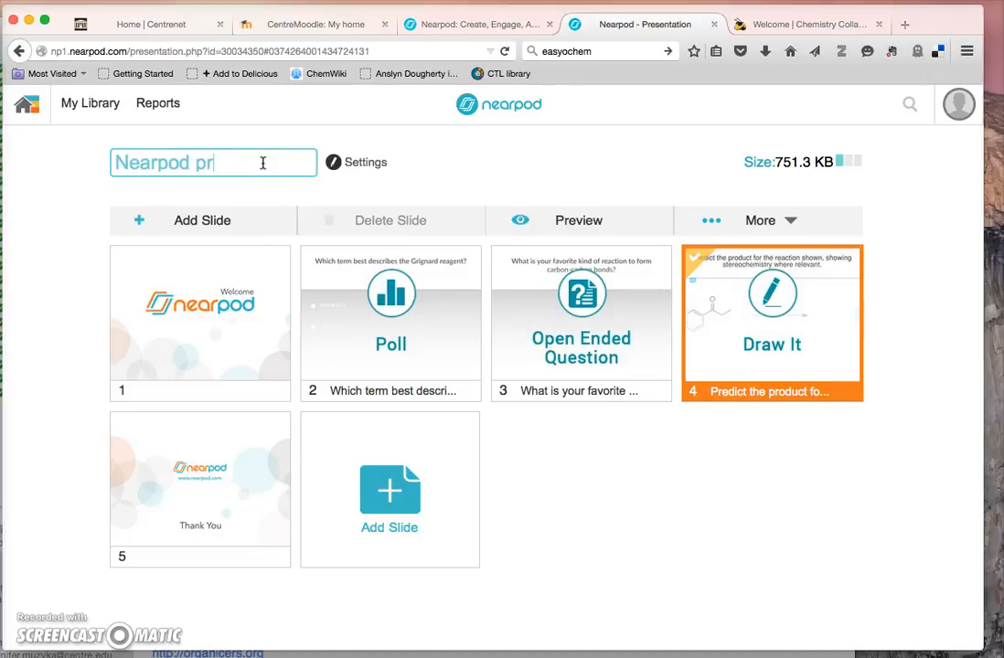
type("actice quiz")
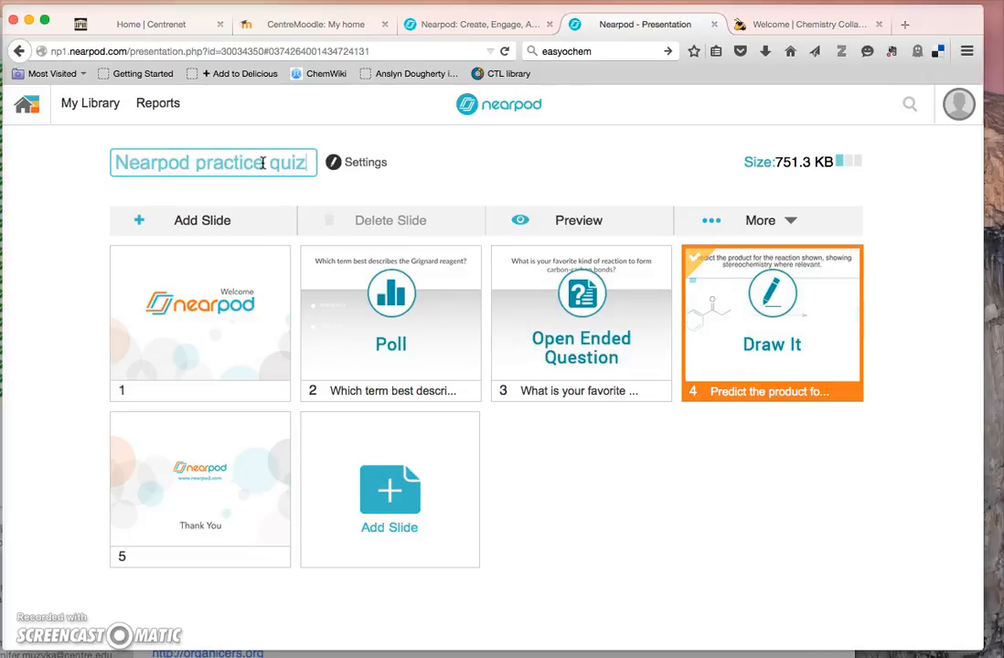
scroll("down", 3)
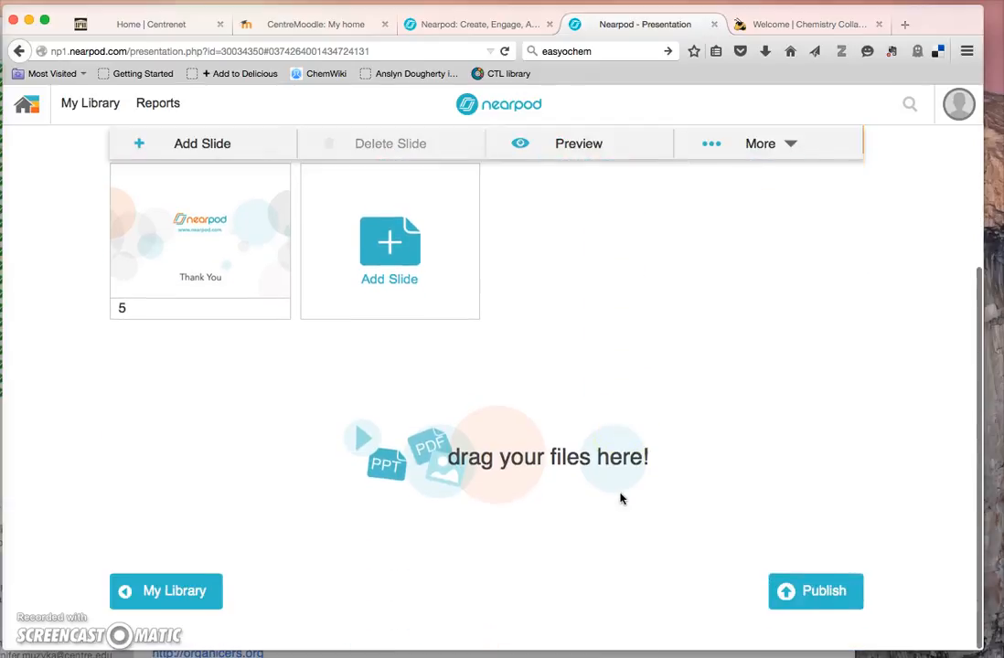
Step: Publish the quiz to My Library tagged grade Other and subject Science
left_click(816, 593)
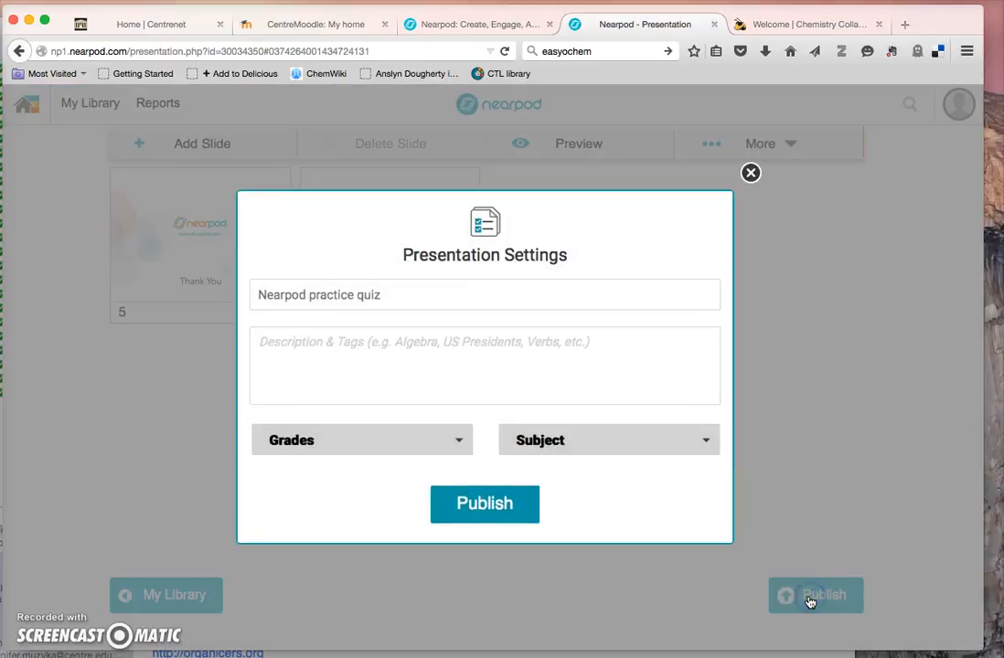
mouse_move(371, 439)
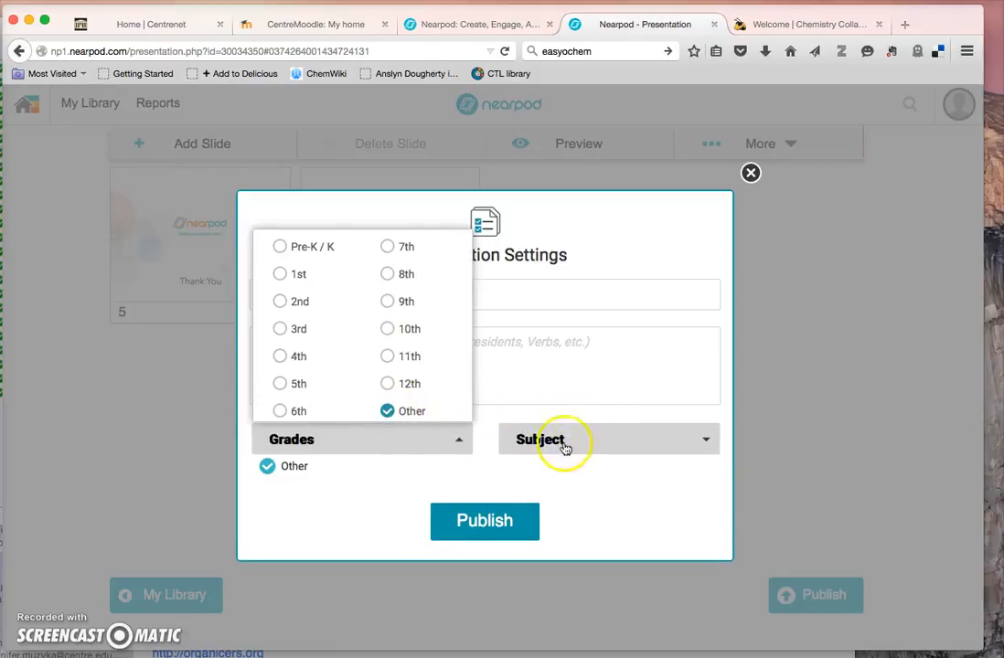
mouse_move(629, 458)
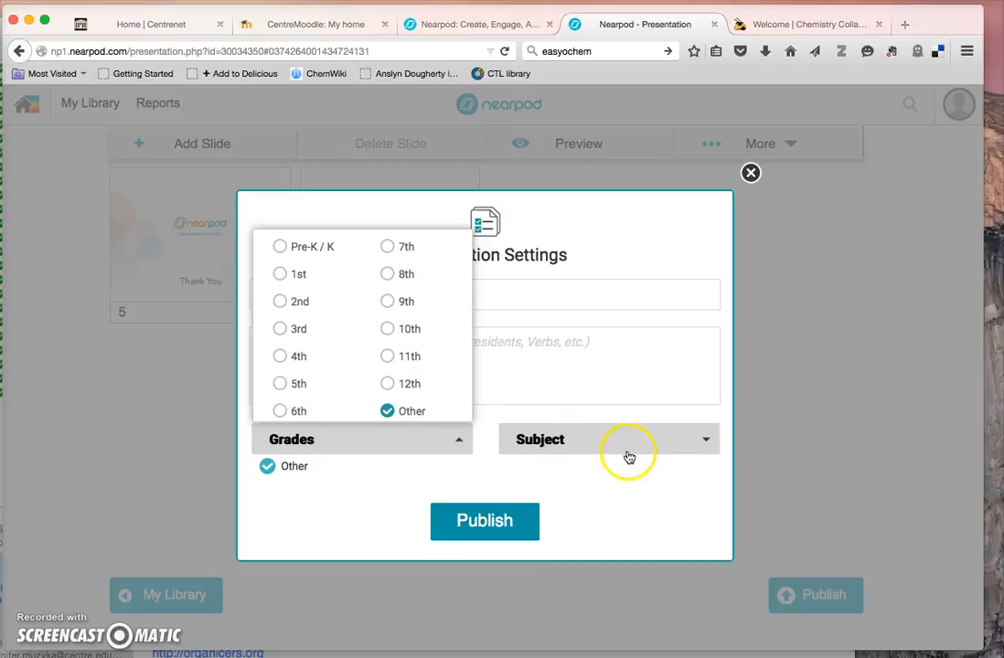
left_click(607, 439)
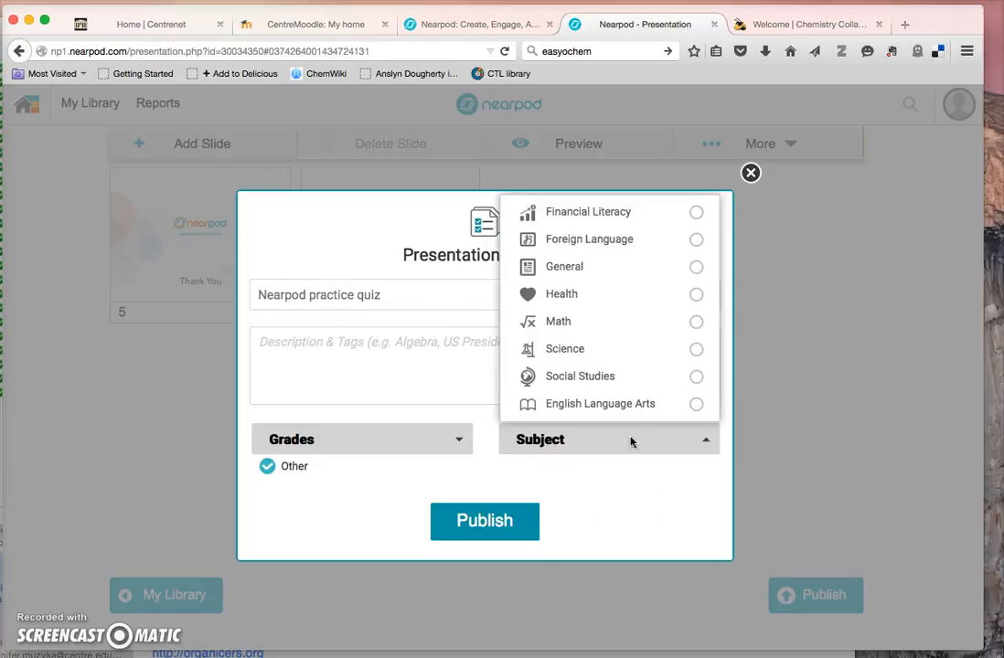
left_click(695, 348)
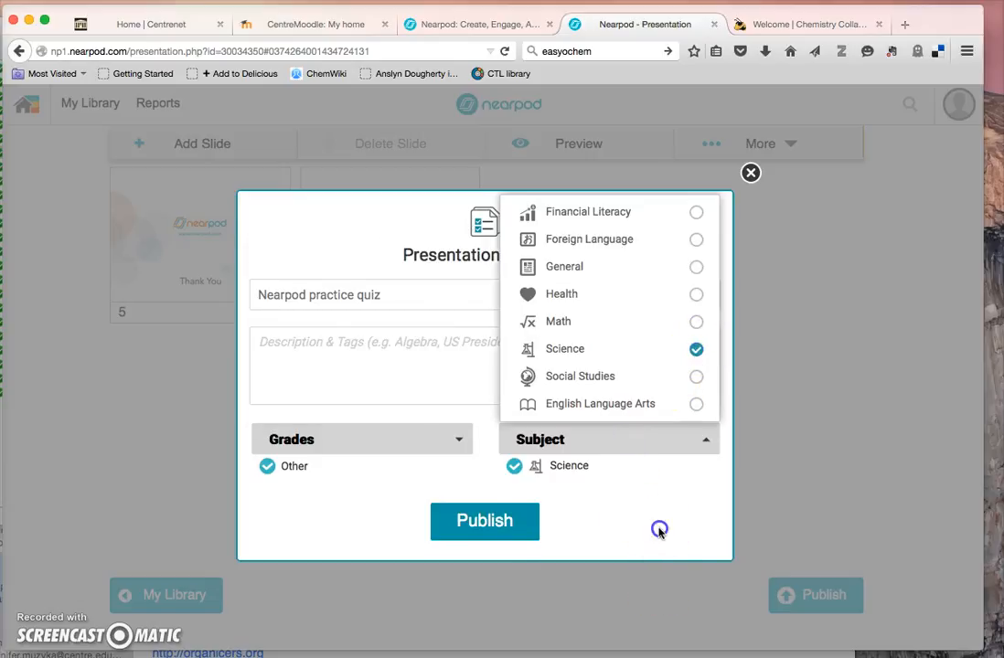
left_click(484, 521)
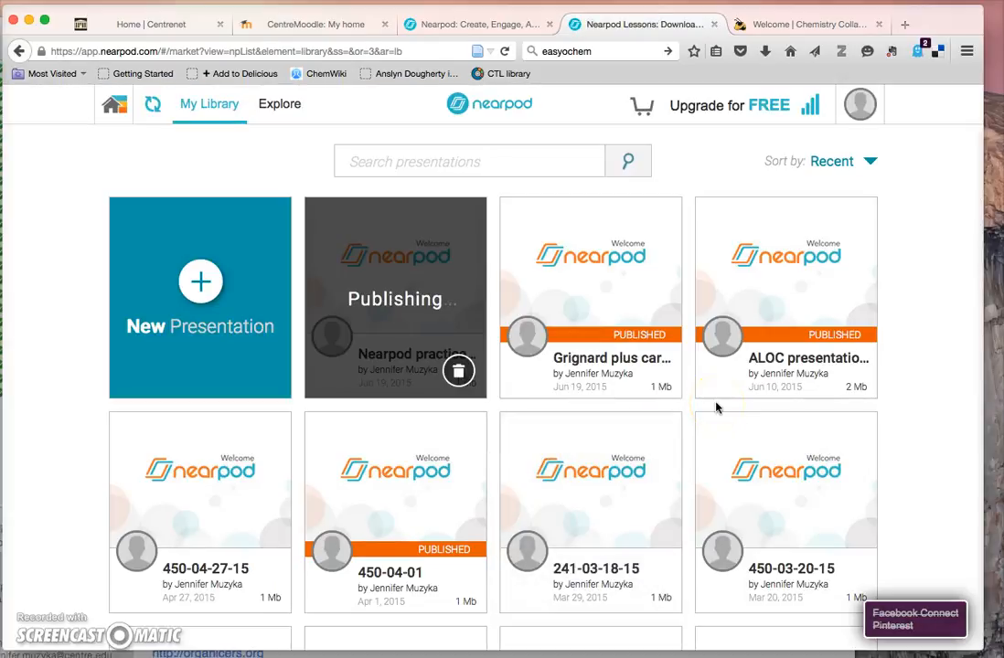